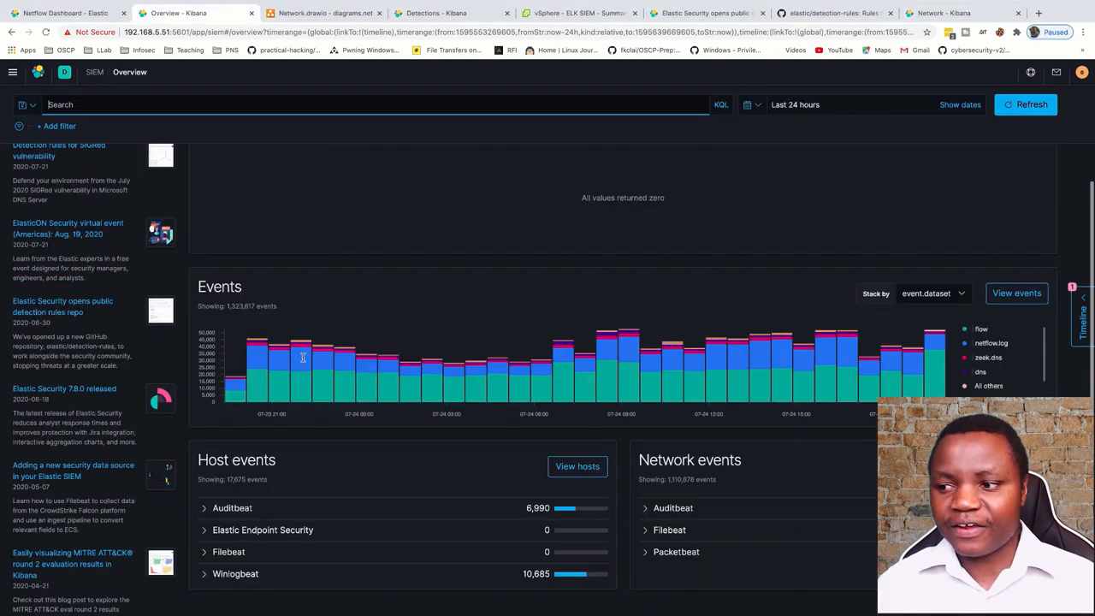
Switch to the 'Netflow Dashboard - Elastic' tab, open in edit mode with geo heatmap panels
click(64, 13)
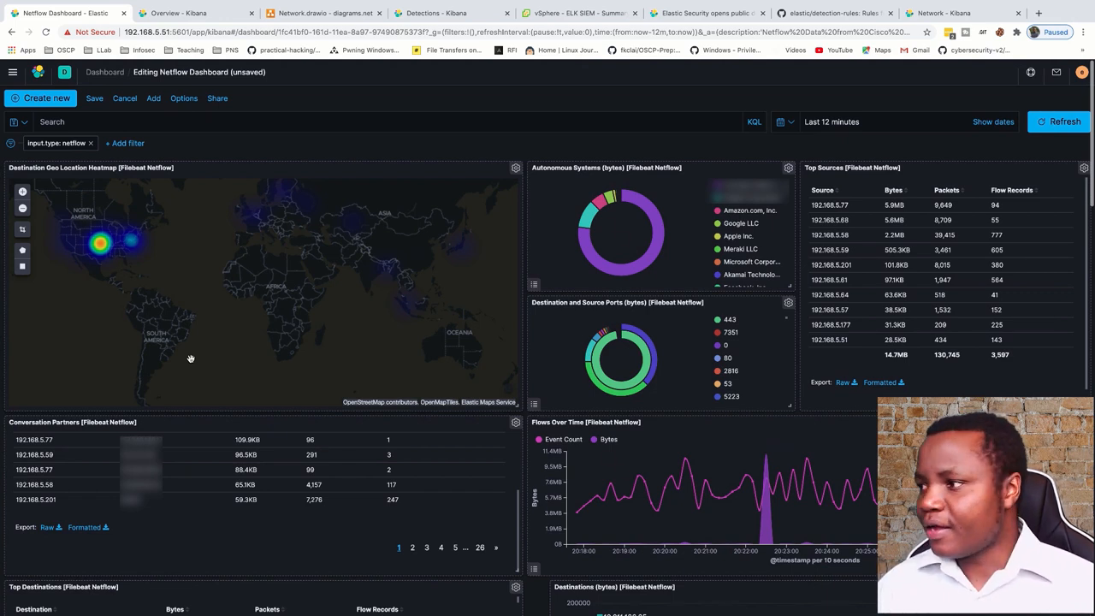
mouse_move(491, 323)
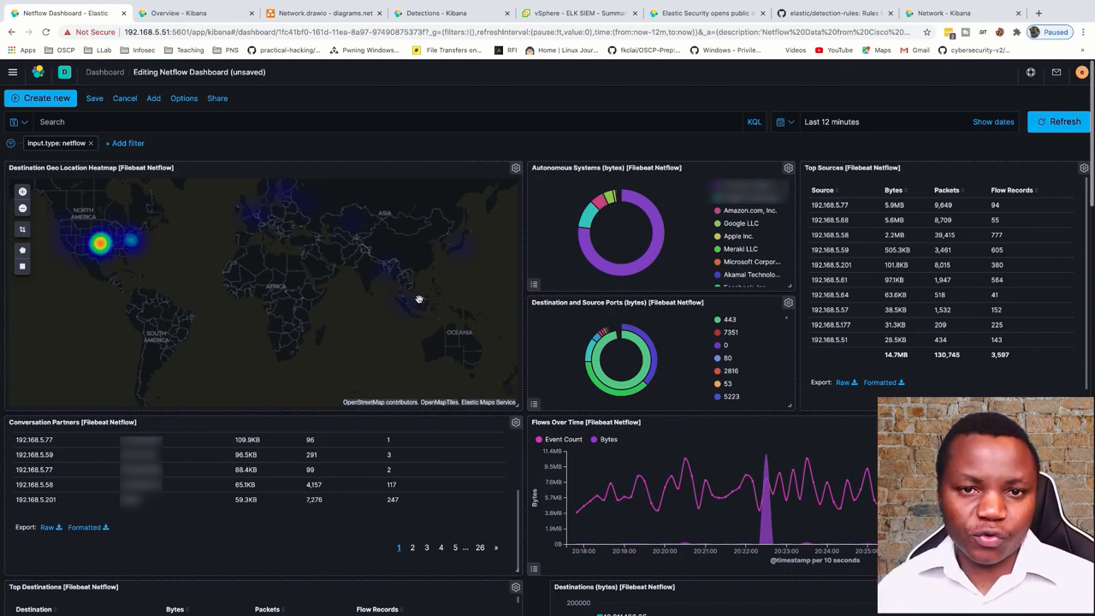
Scroll the SIEM overview, then open Detections listing SMTP to the Internet signals
click(180, 13)
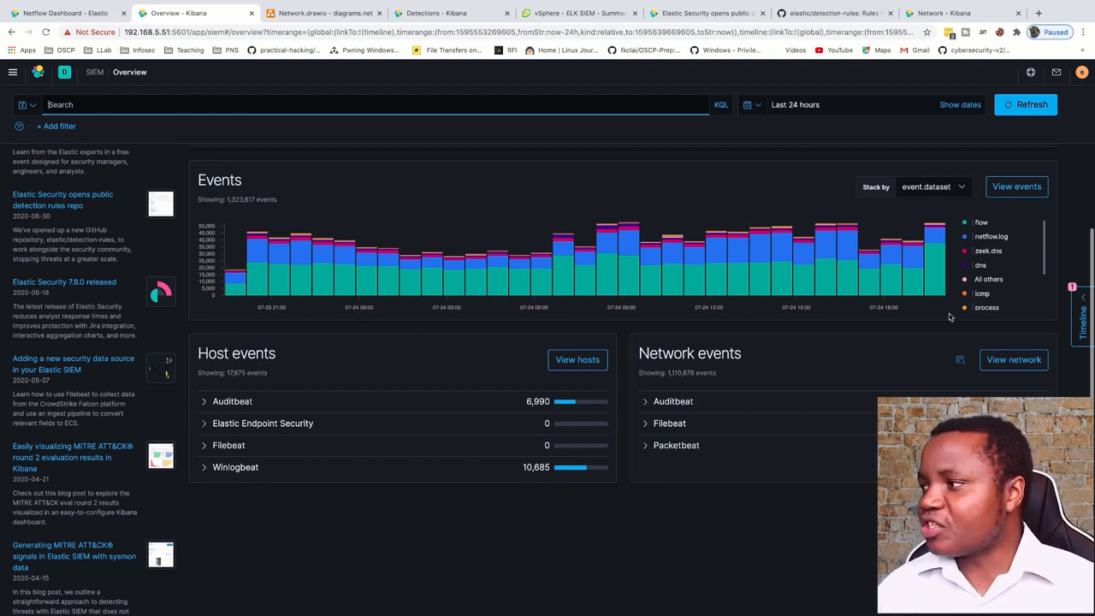
scroll(down, 3)
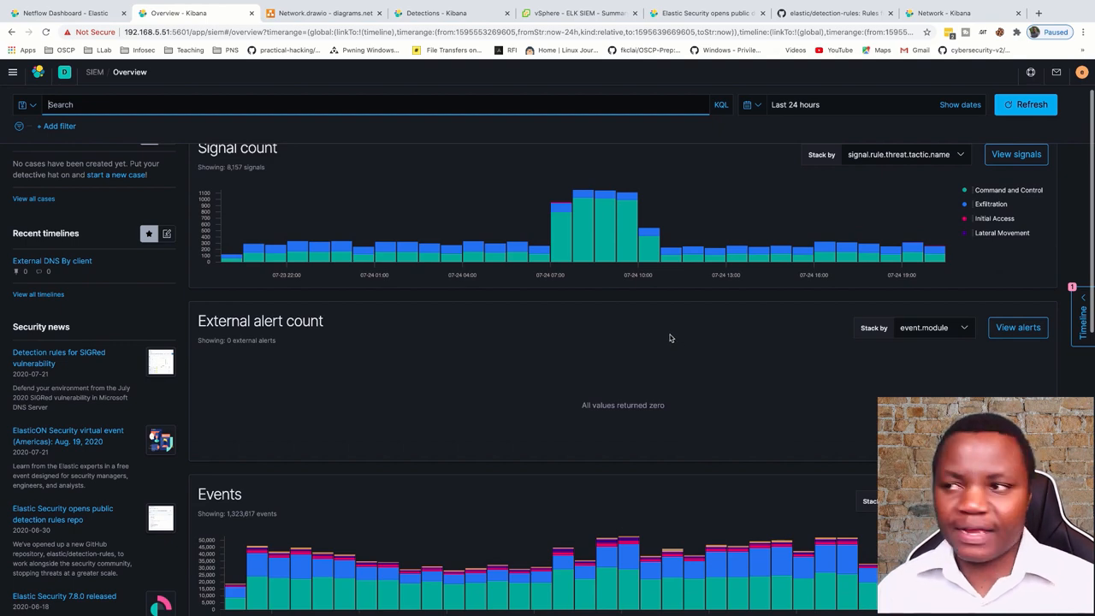
click(451, 13)
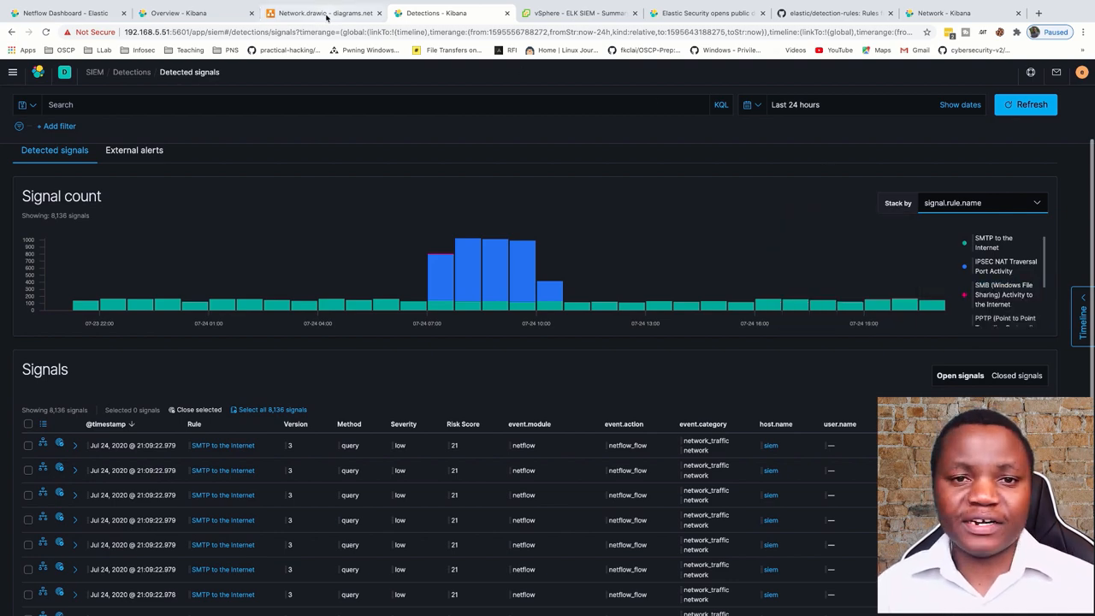
Show the Network.drawio diagram of Internet, firewall, switch, access point and Dell server cluster
click(325, 13)
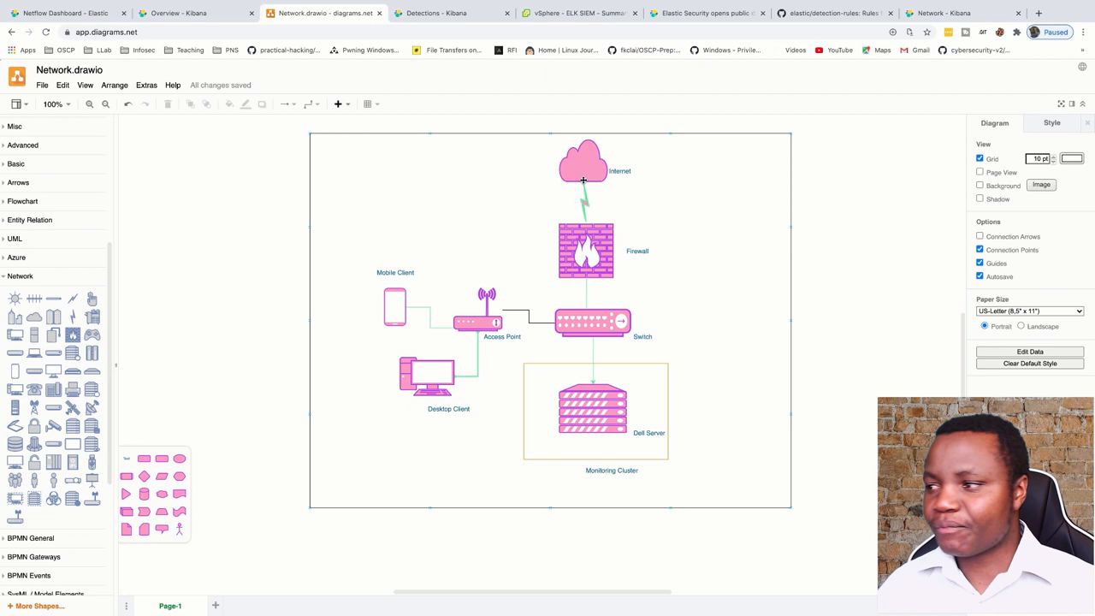
mouse_move(603, 157)
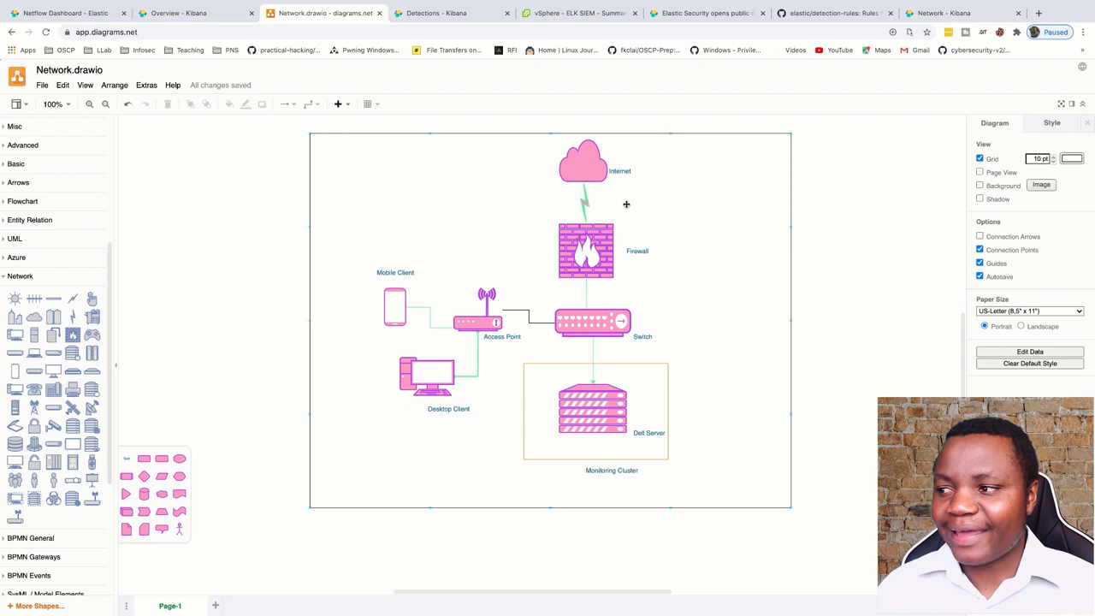
mouse_move(535, 285)
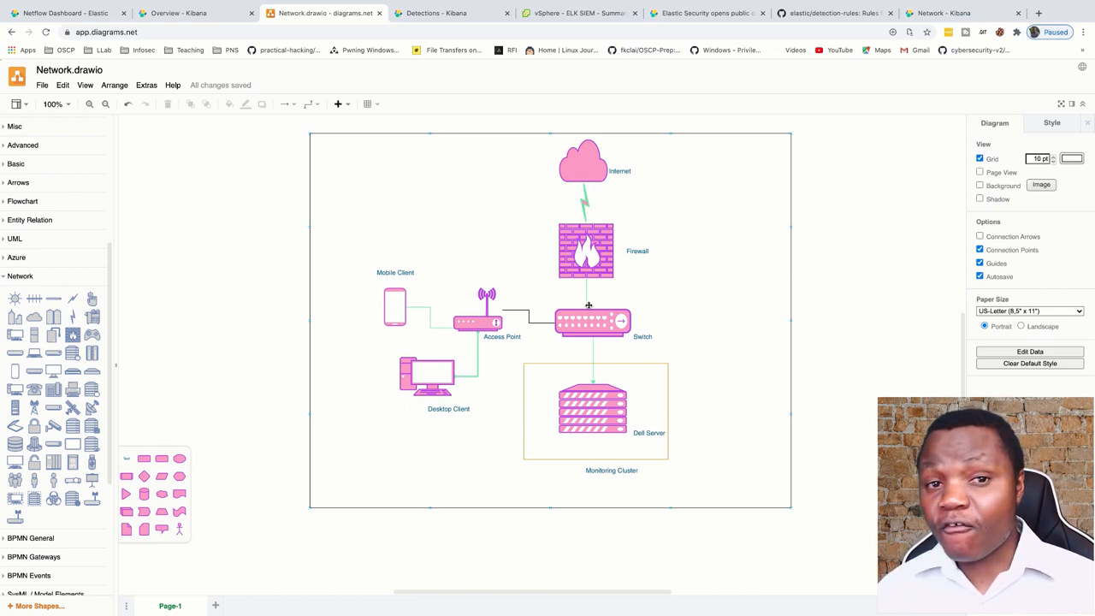
mouse_move(627, 427)
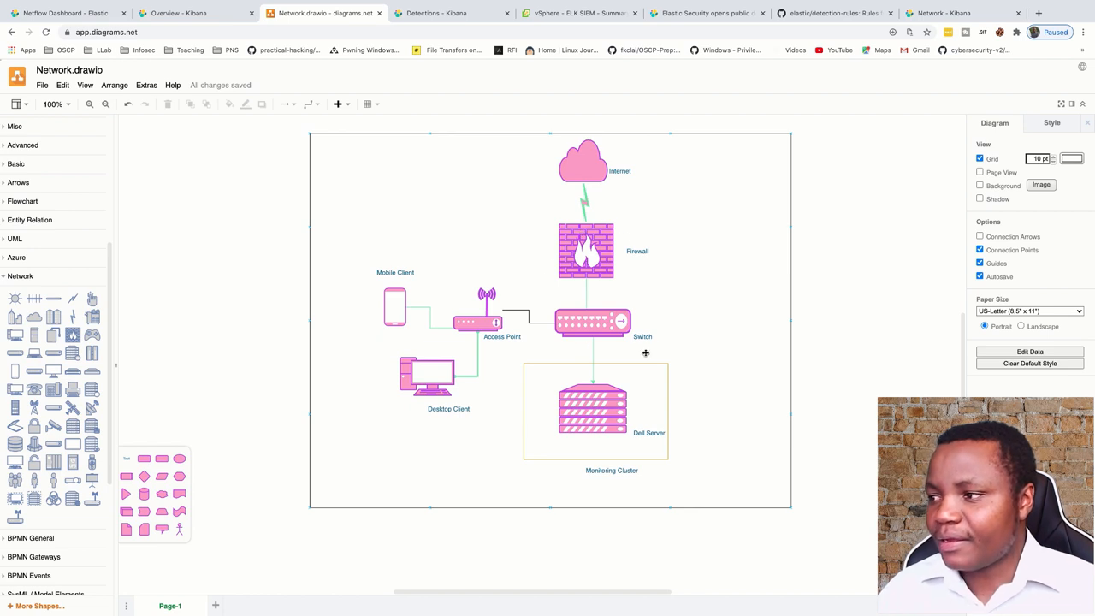
mouse_move(619, 359)
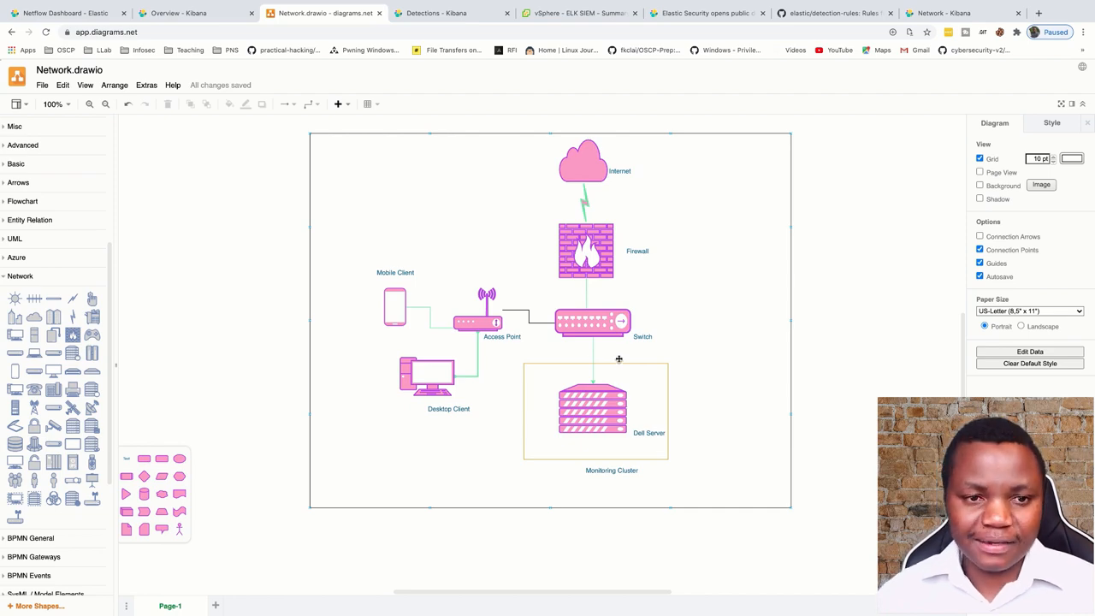
Switch back to the 'Netflow Dashboard - Elastic' tab with its conversation partners panel
click(64, 13)
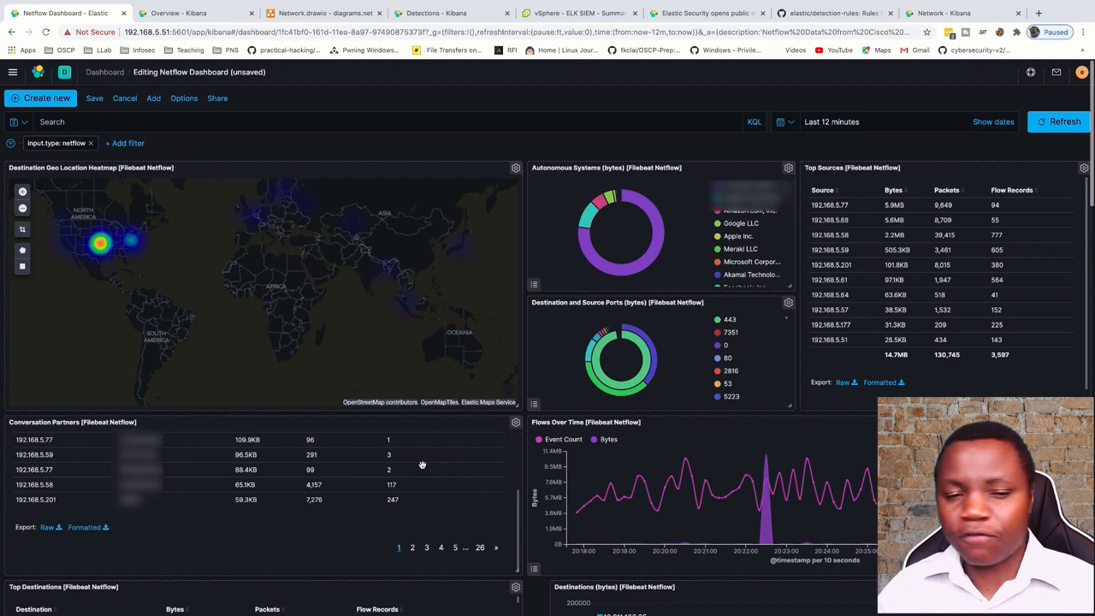
mouse_move(629, 422)
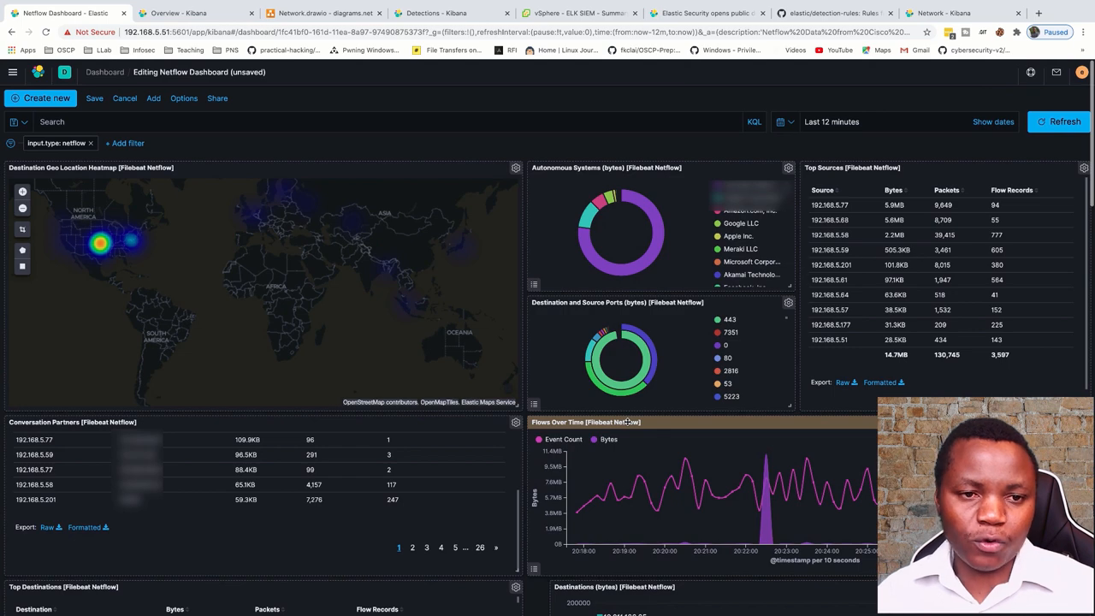
Switch back to the 'Network.drawio - diagrams.net' tab
click(324, 13)
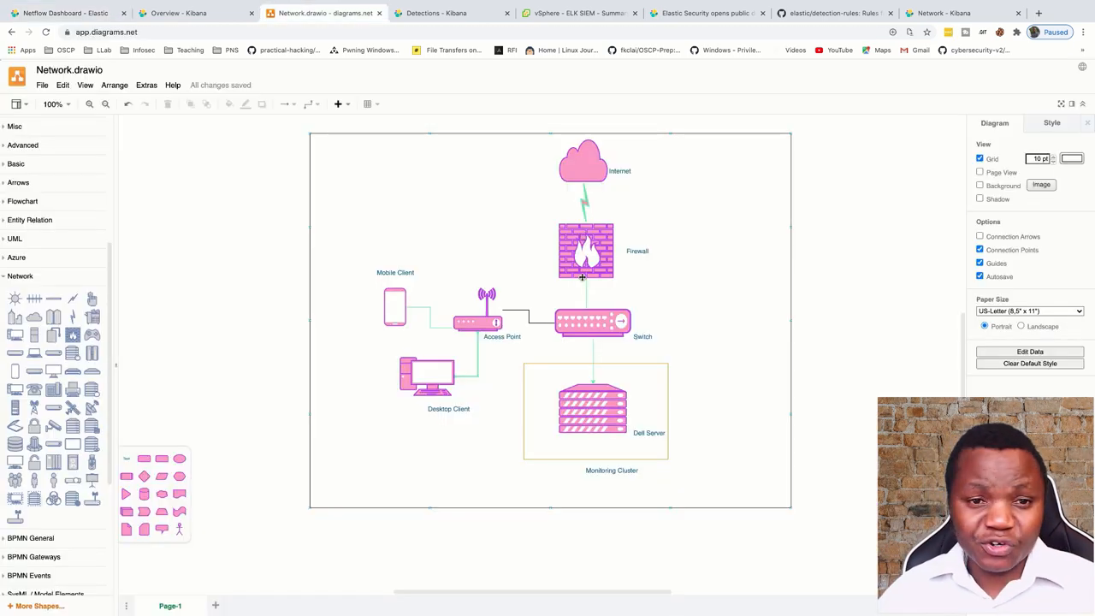
mouse_move(580, 305)
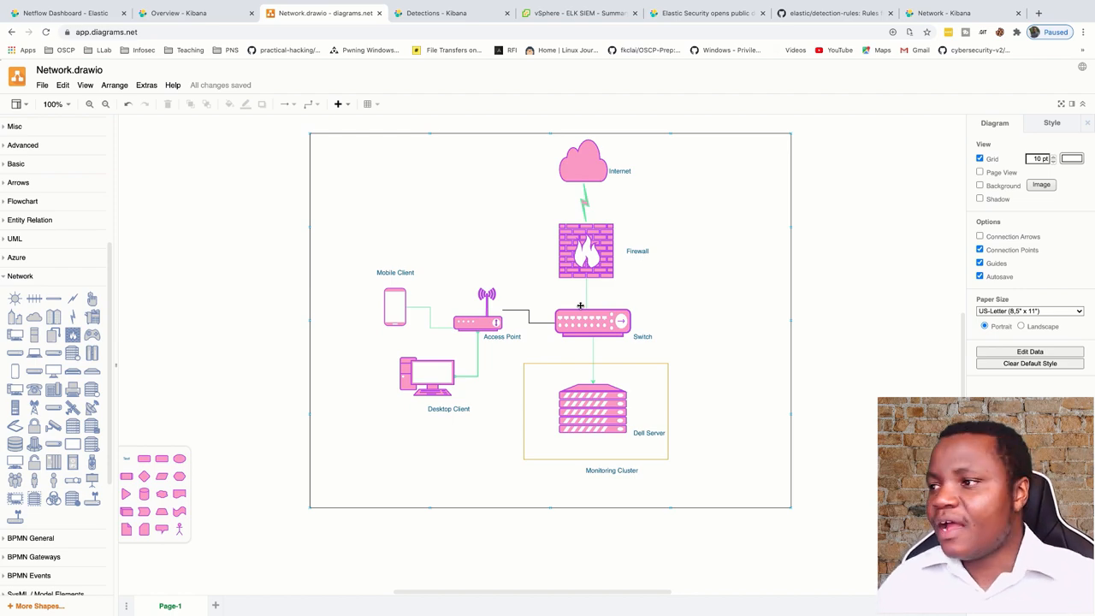
Open Ross Wolf's 30 June 2020 blog post on the public detection rules repo and scroll it
click(705, 13)
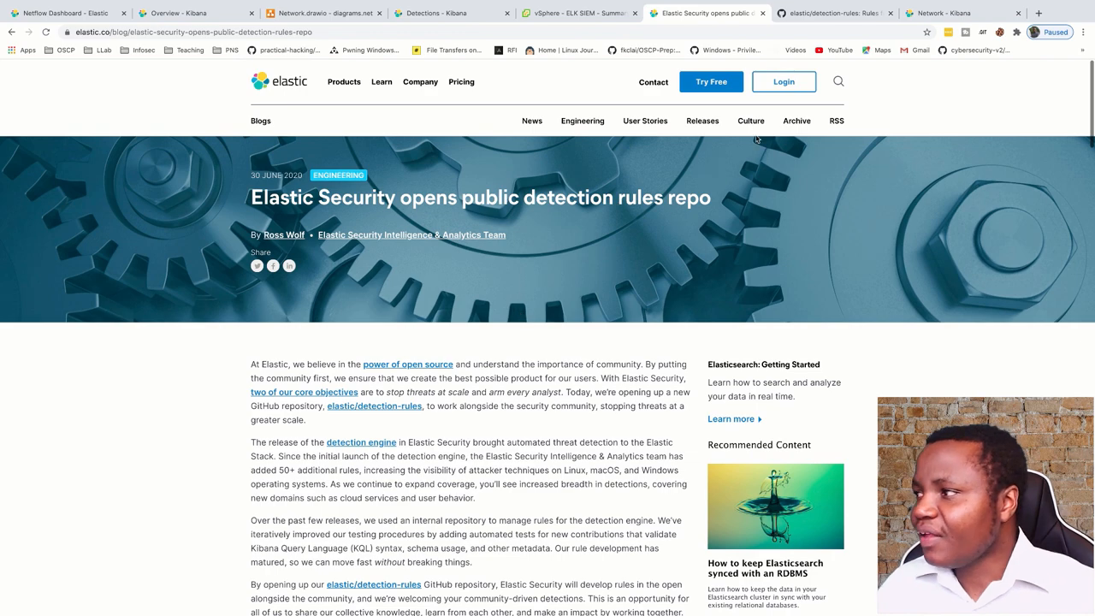
mouse_move(386, 218)
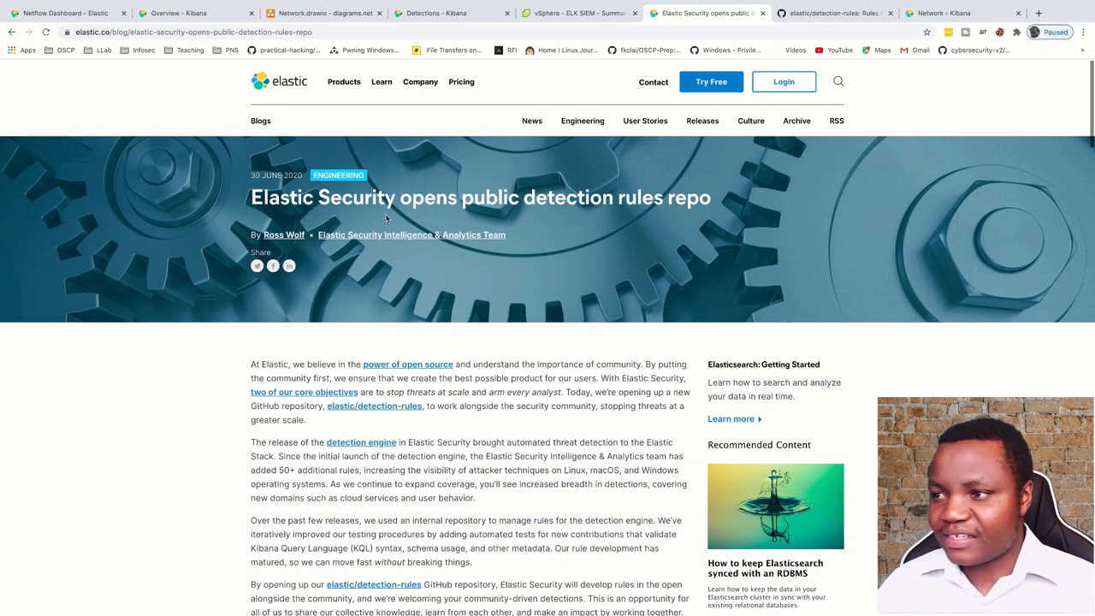
scroll(down, 3)
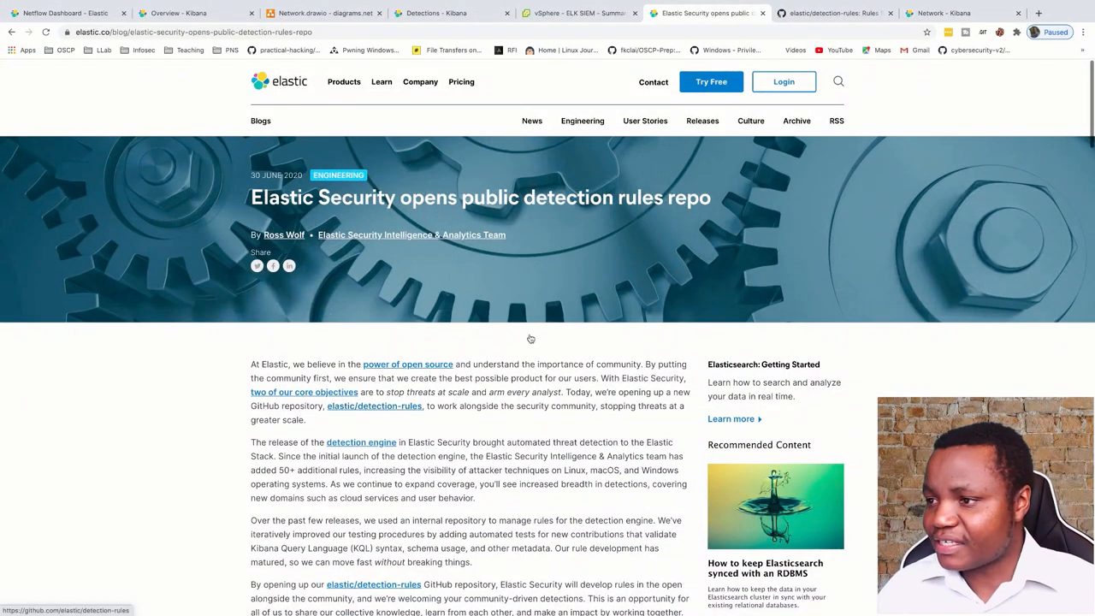
mouse_move(372, 104)
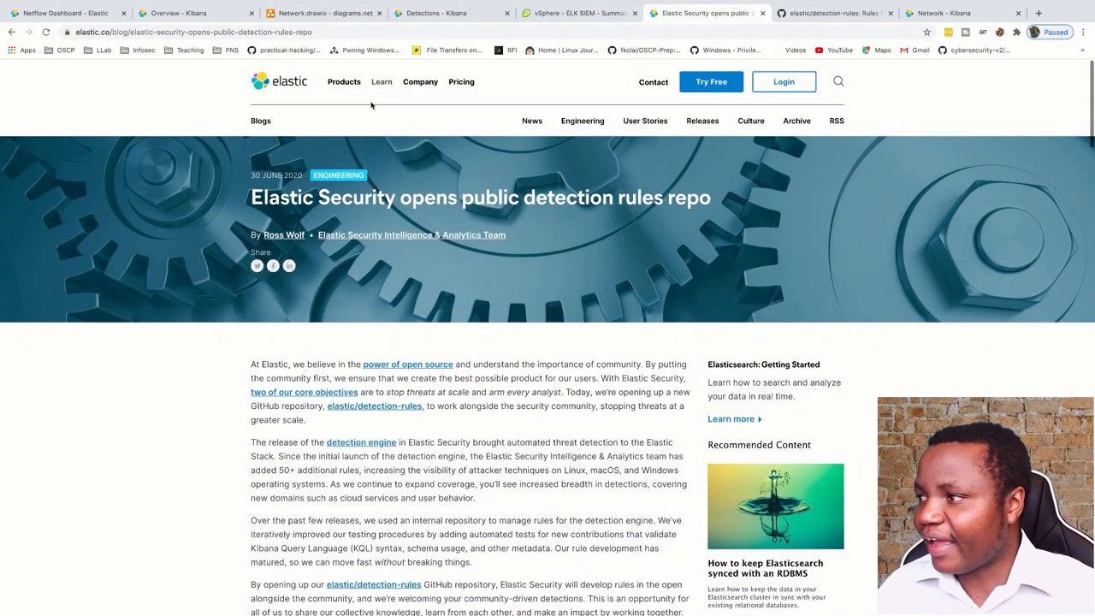
mouse_move(120, 427)
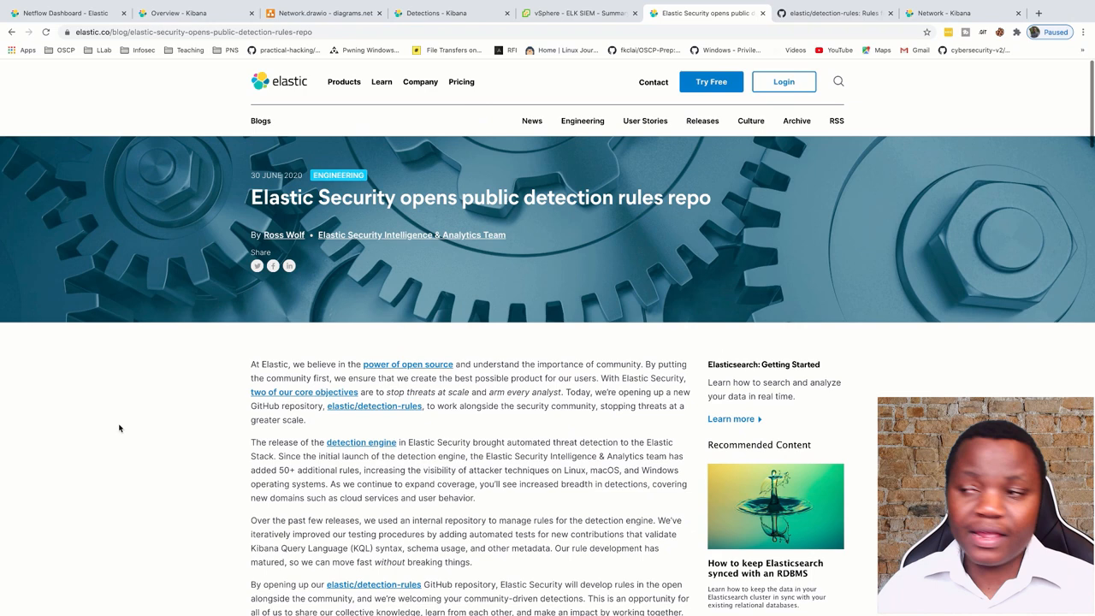
Glance at the Kibana SIEM overview, then return to the draw.io network diagram
click(195, 13)
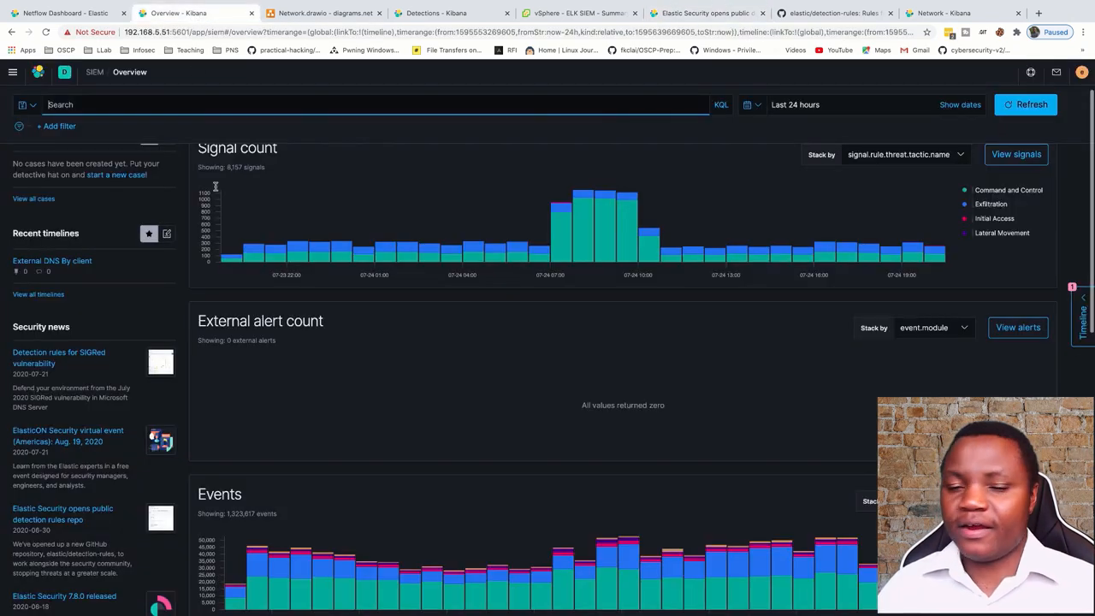
mouse_move(342, 345)
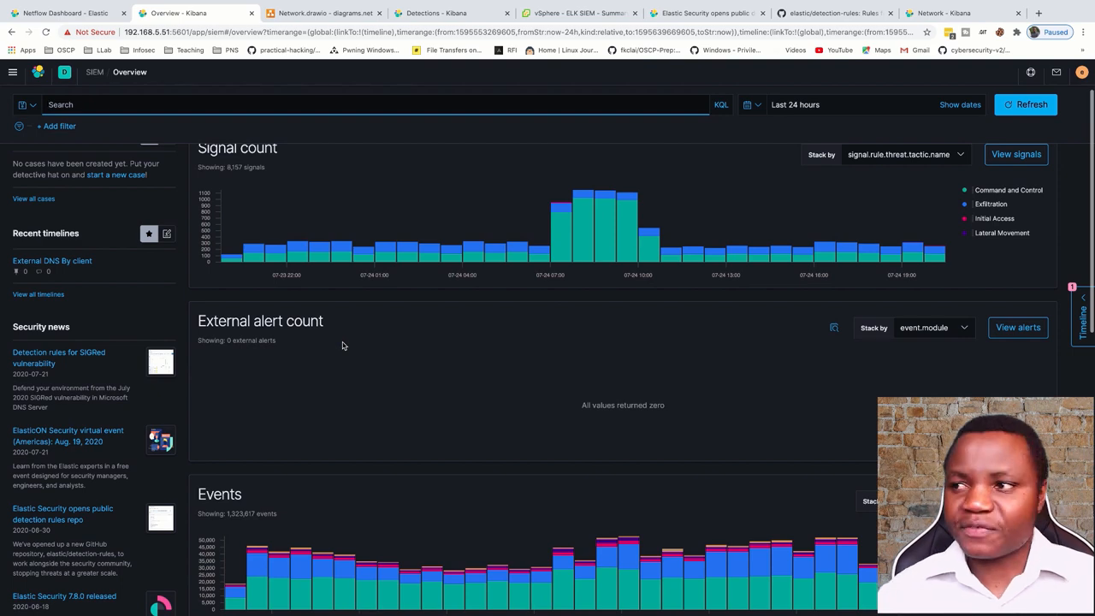
click(323, 13)
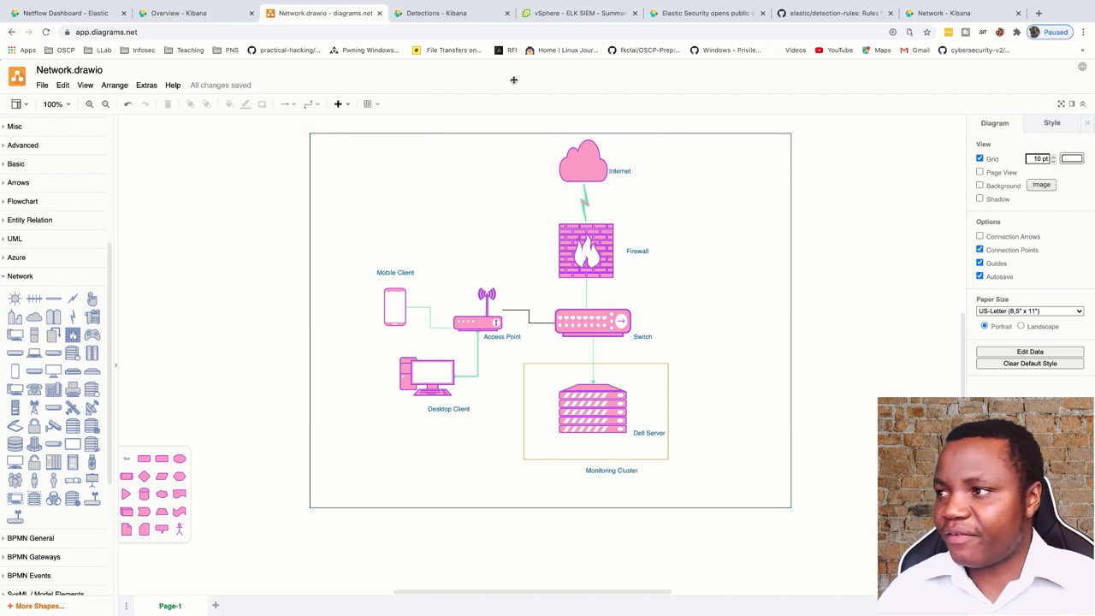
Open vSphere Client on the ELK SIEM VM: Ubuntu, 4 CPUs, 8 GB memory, 250 GB disk
click(580, 13)
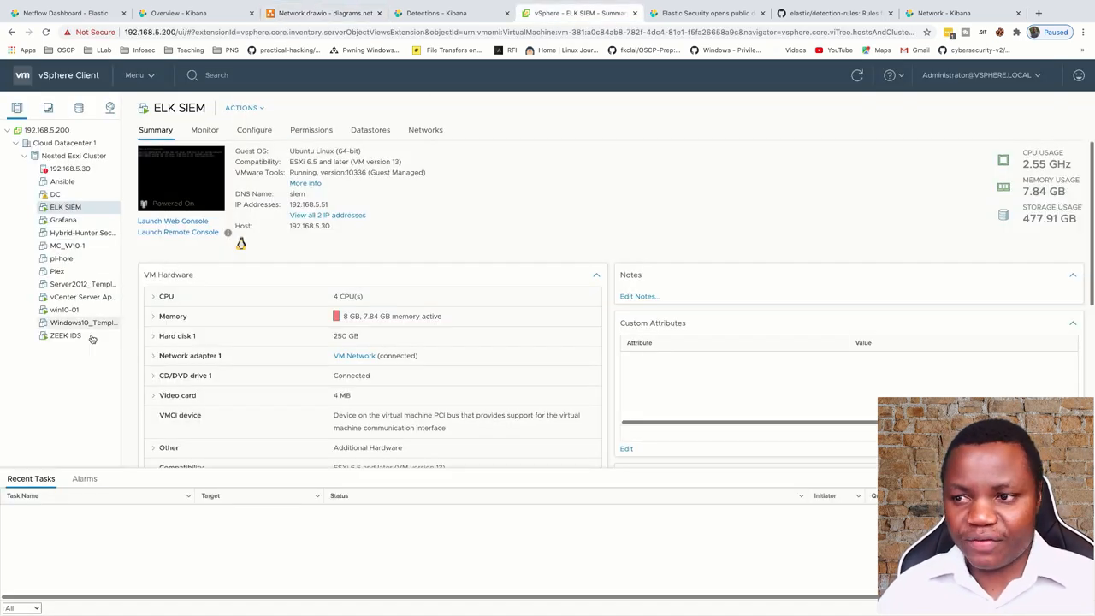
mouse_move(799, 177)
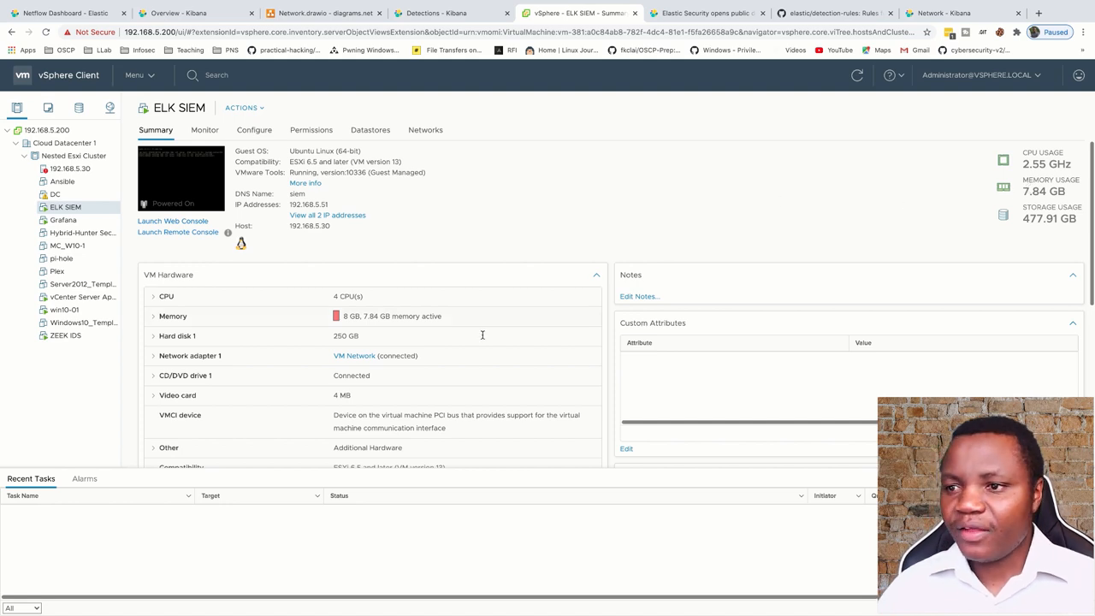
mouse_move(477, 345)
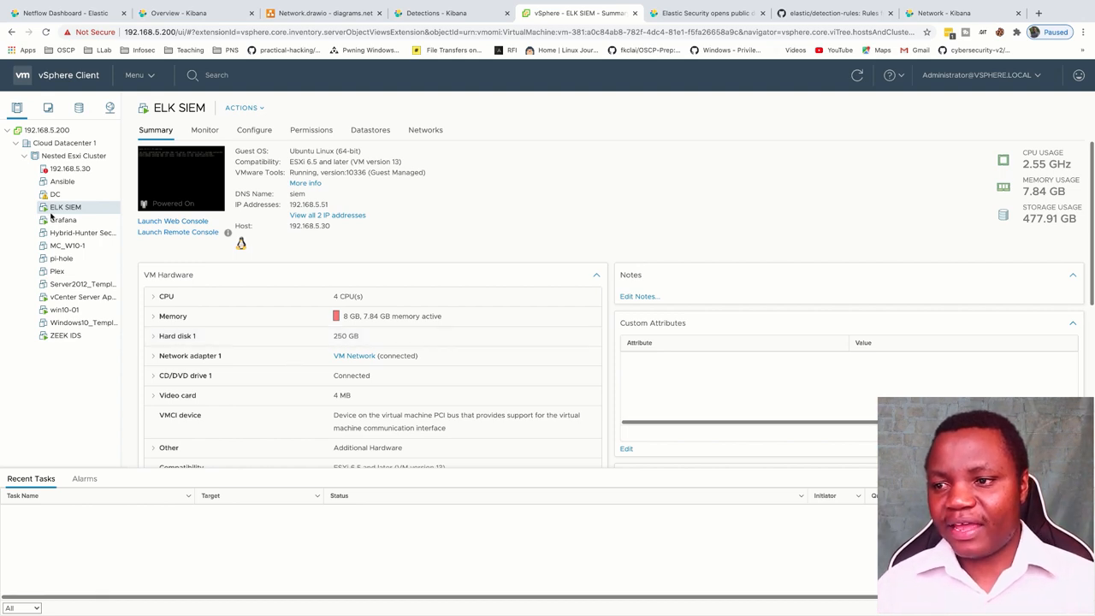
Select ZEEK IDS to show its two network adapters, then cycle back to the draw.io diagram
click(65, 334)
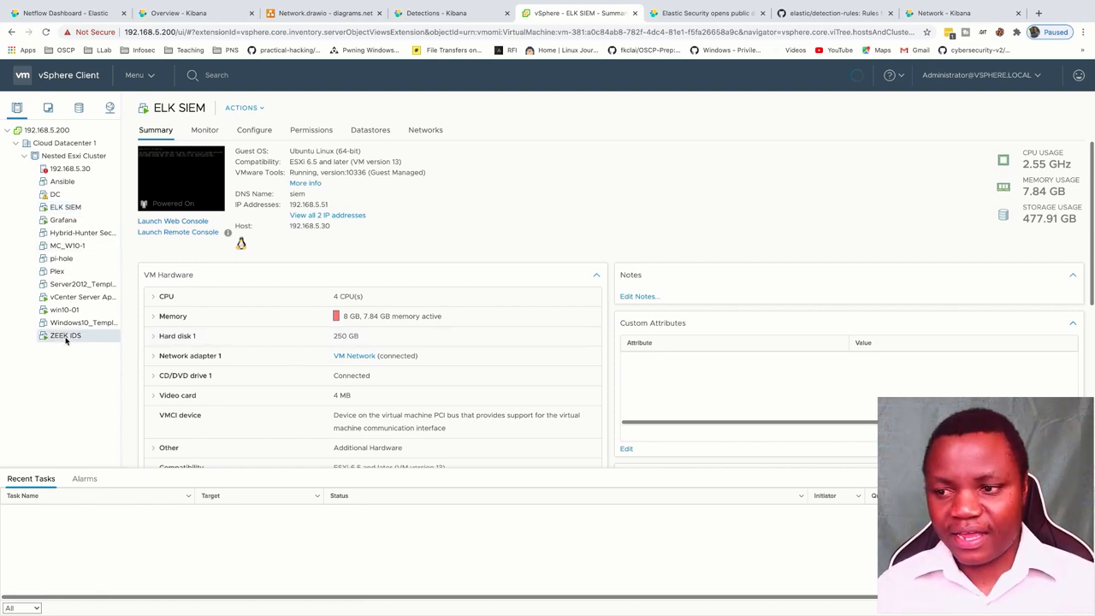
click(65, 335)
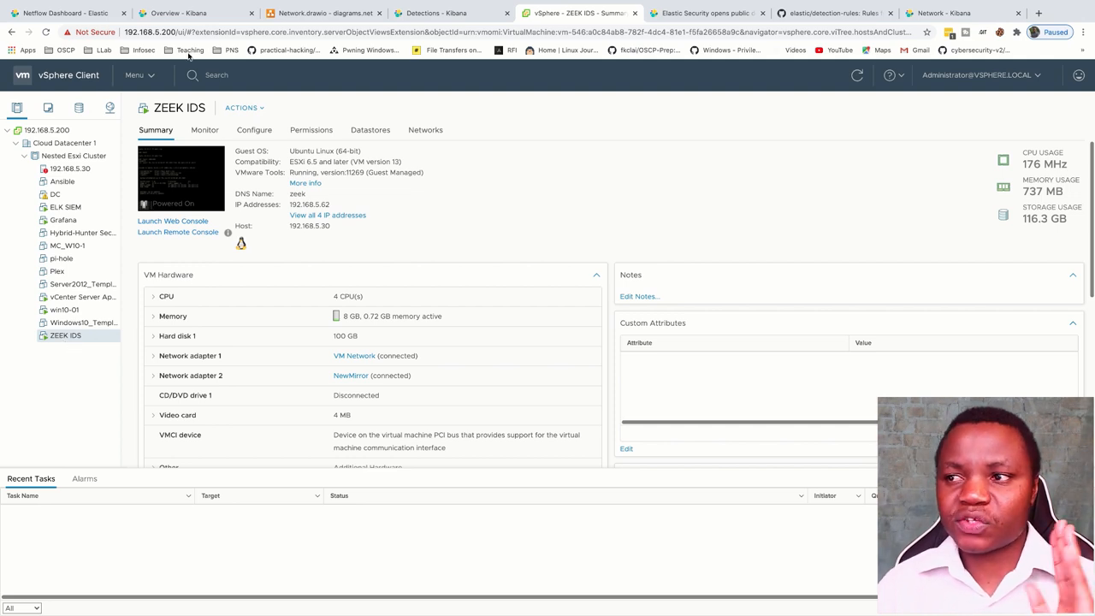
click(179, 12)
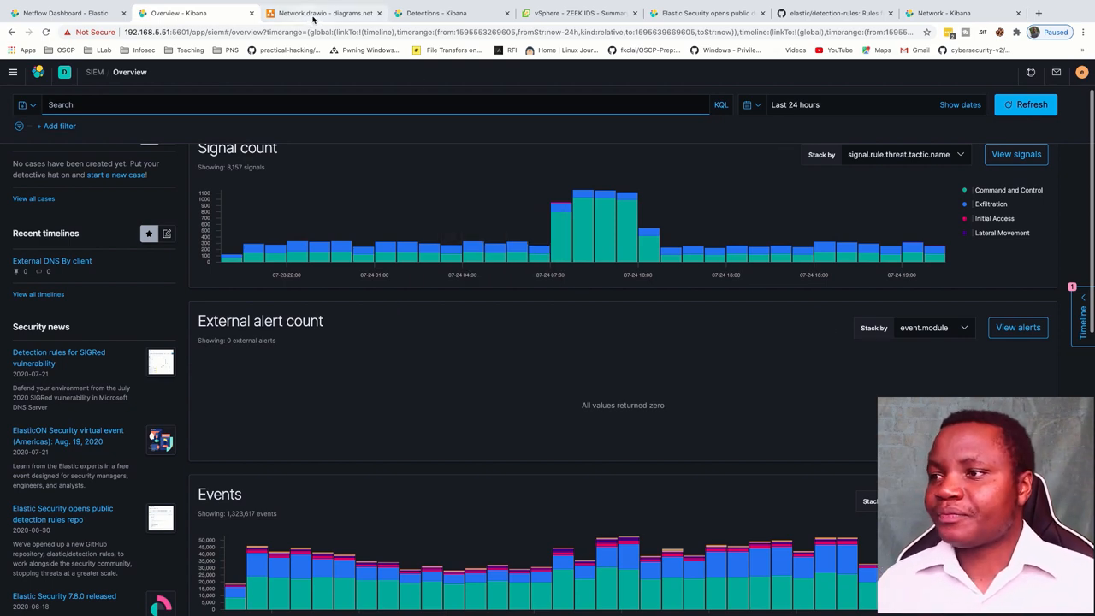
click(325, 13)
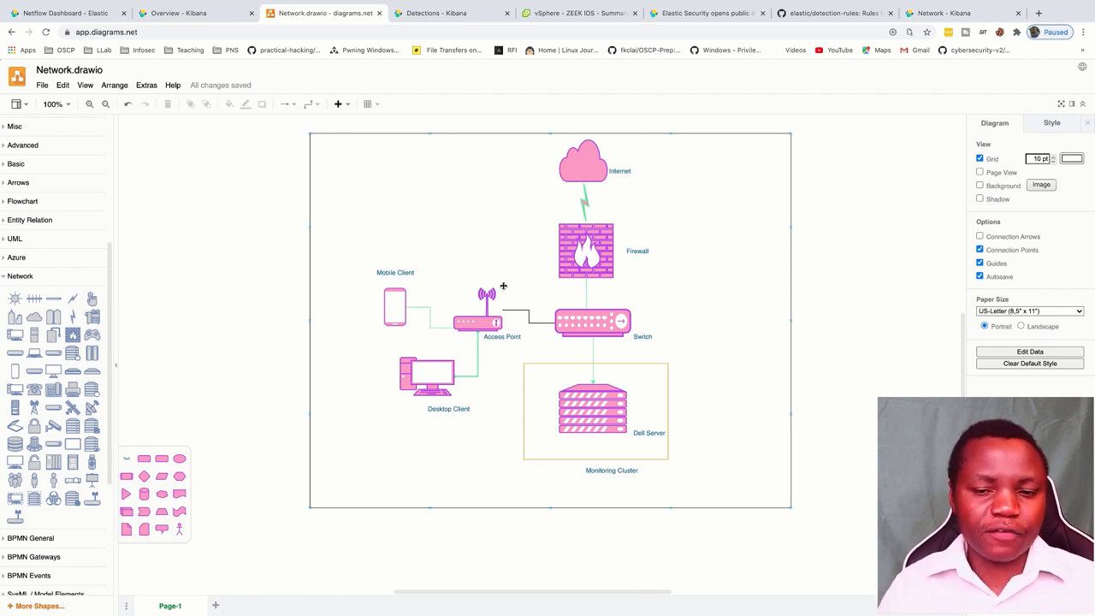
mouse_move(586, 401)
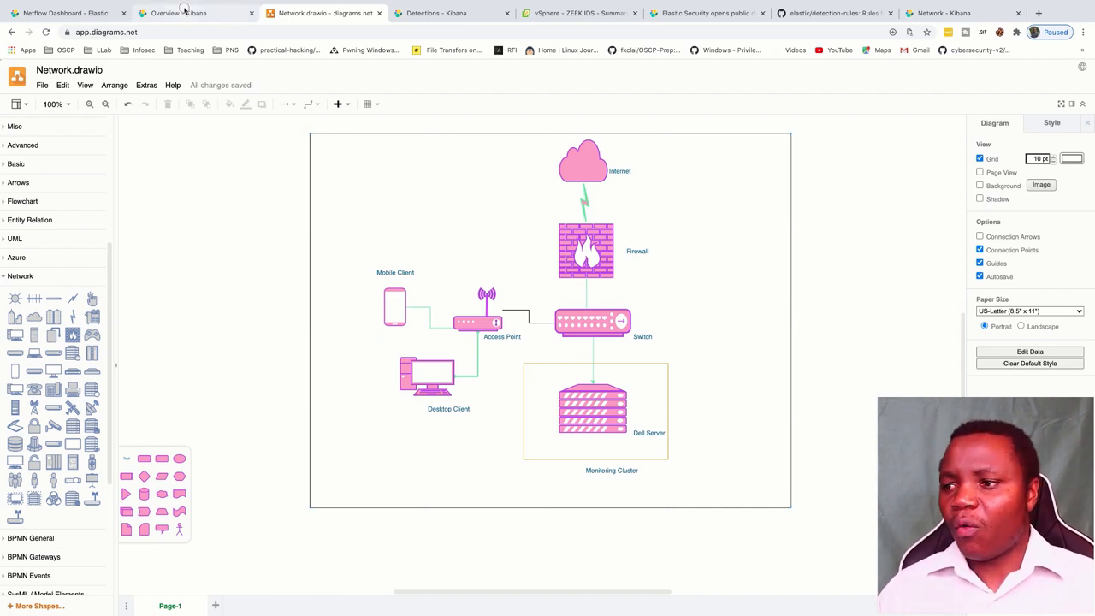
Switch to the Kibana SIEM overview showing signal count, external alerts and 24-hour event charts
click(177, 13)
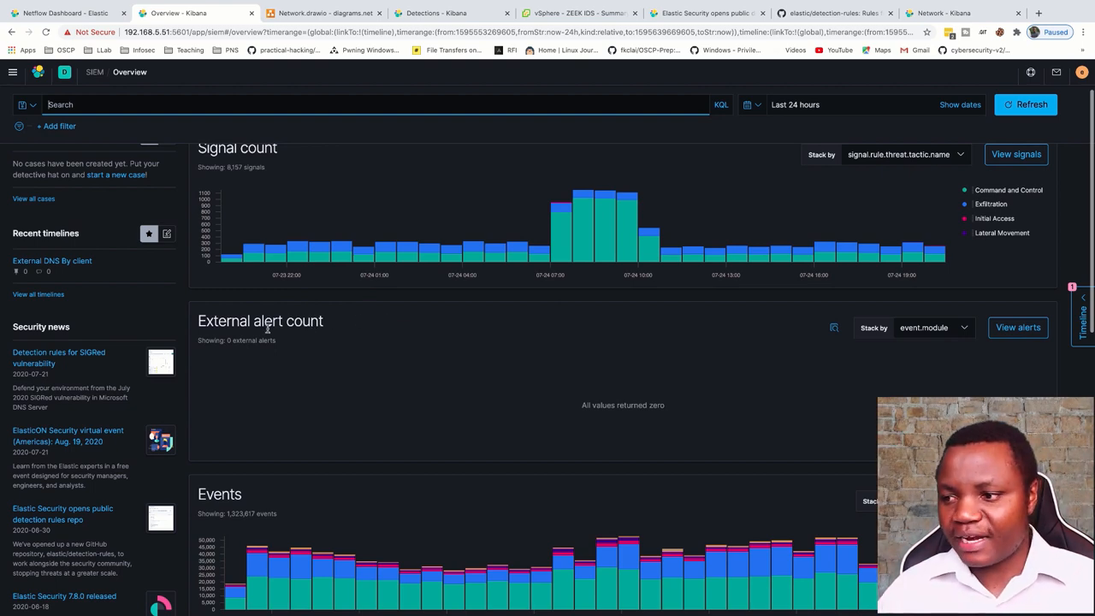
Expand the Auditbeat, Winlogbeat and Filebeat event breakdowns to show Netflow and Zeek counts
scroll(down, 3)
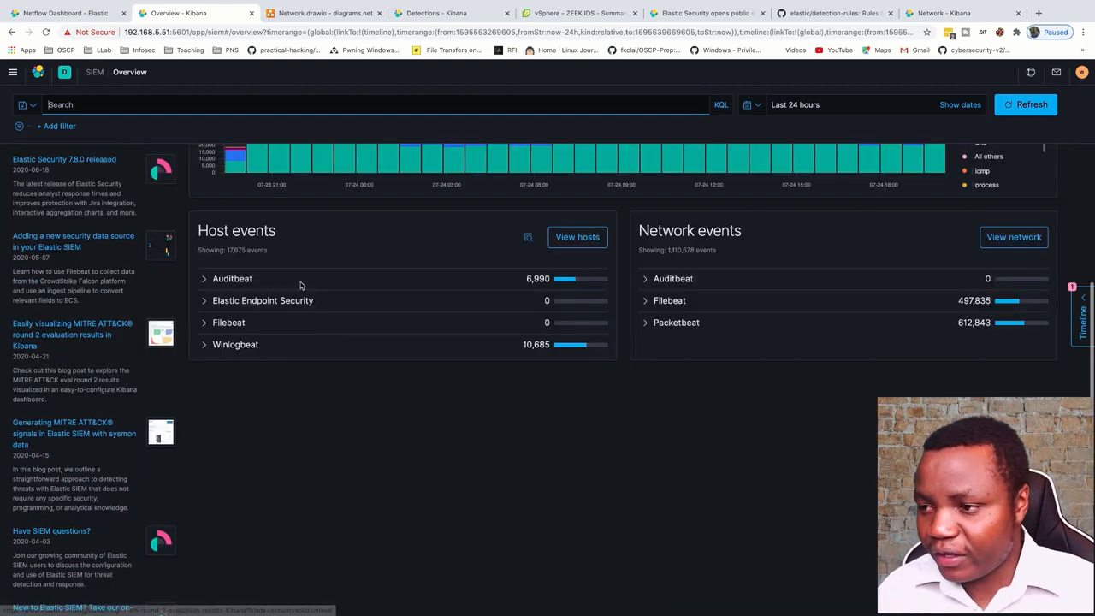
click(204, 277)
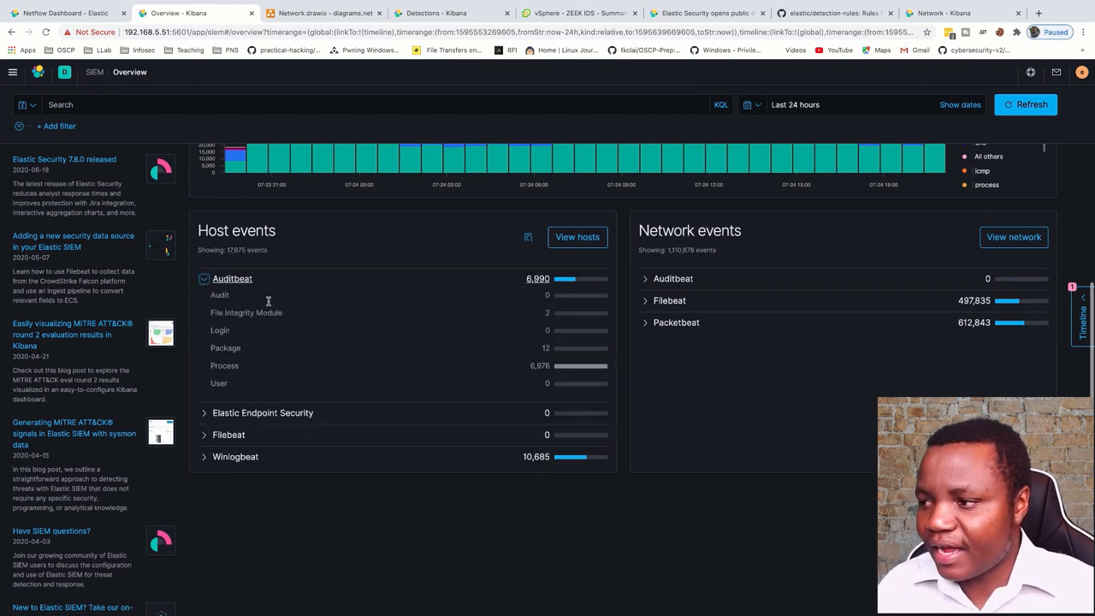
mouse_move(277, 310)
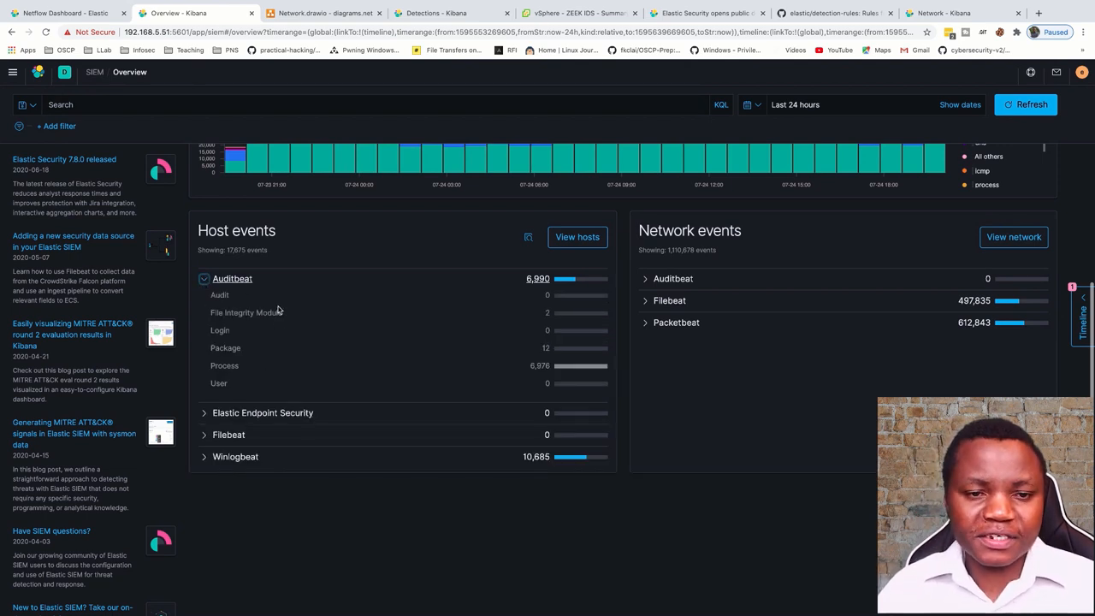
mouse_move(233, 380)
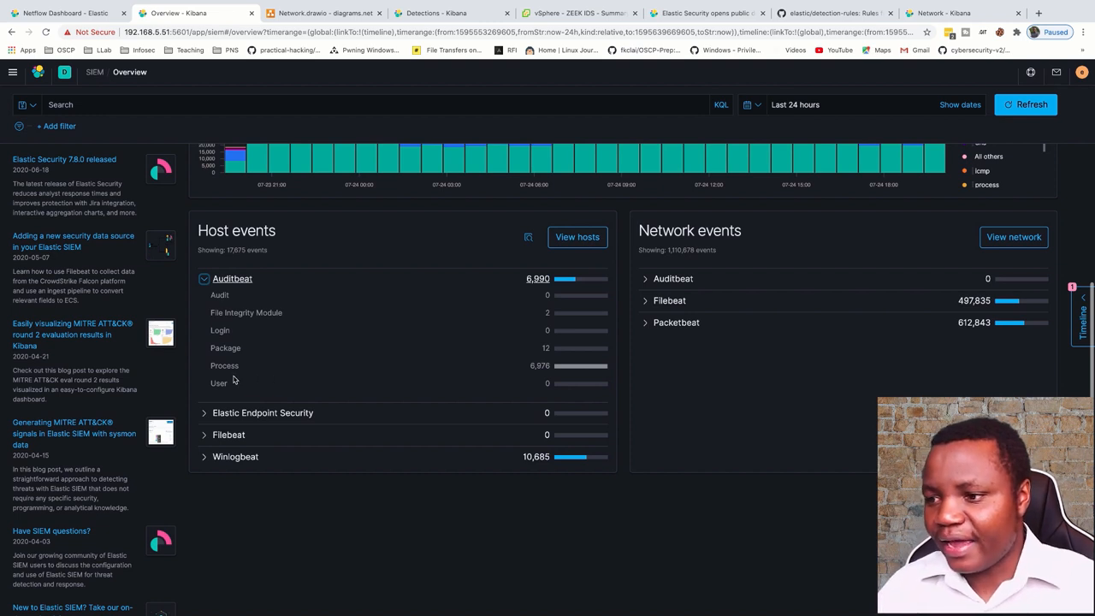
mouse_move(269, 373)
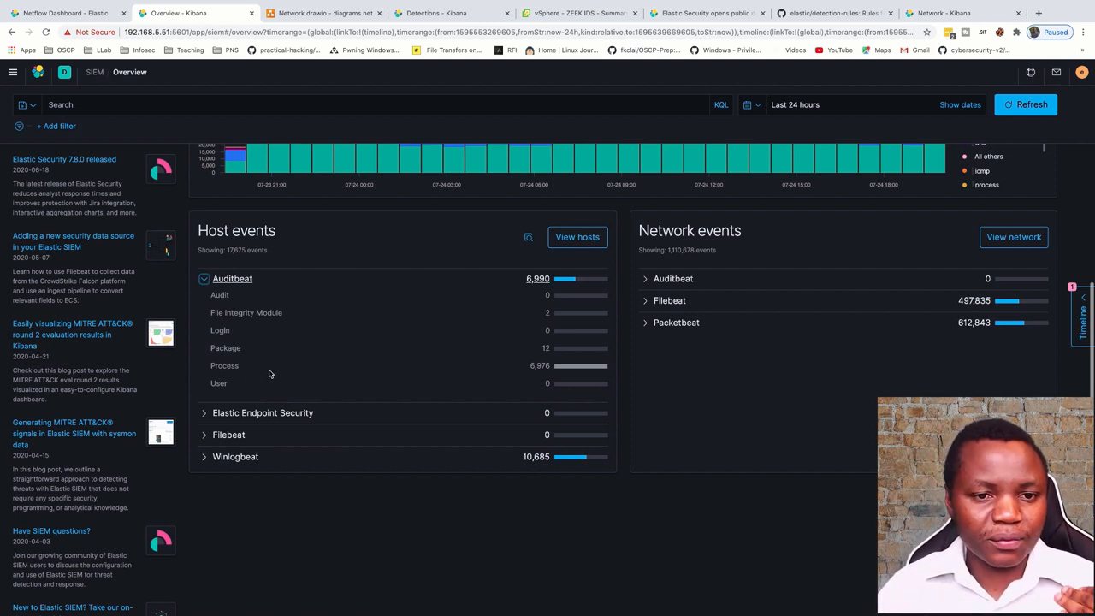
mouse_move(231, 366)
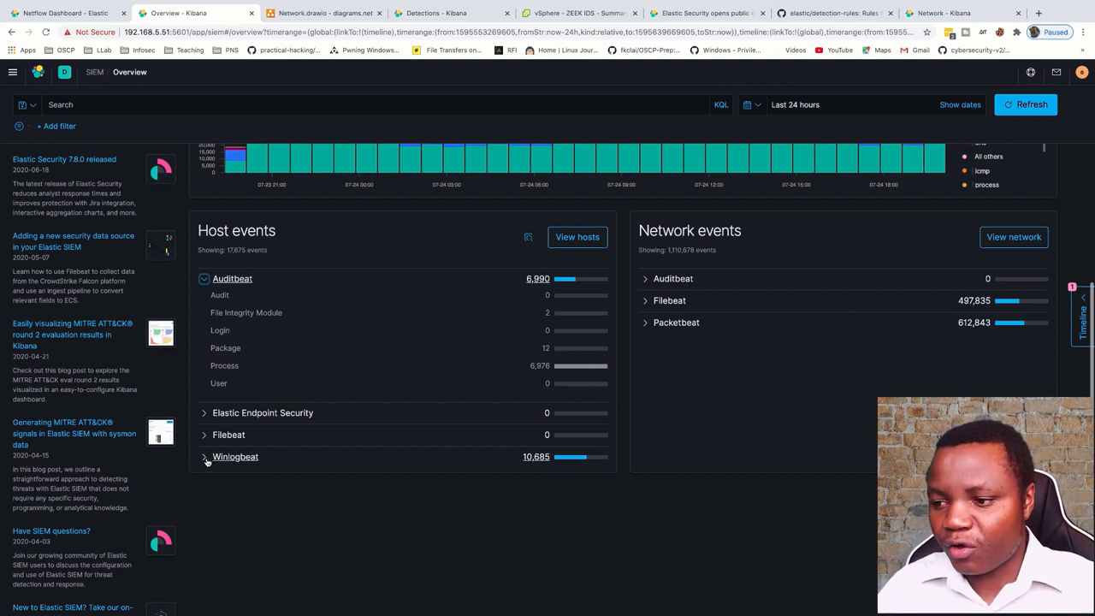
click(205, 456)
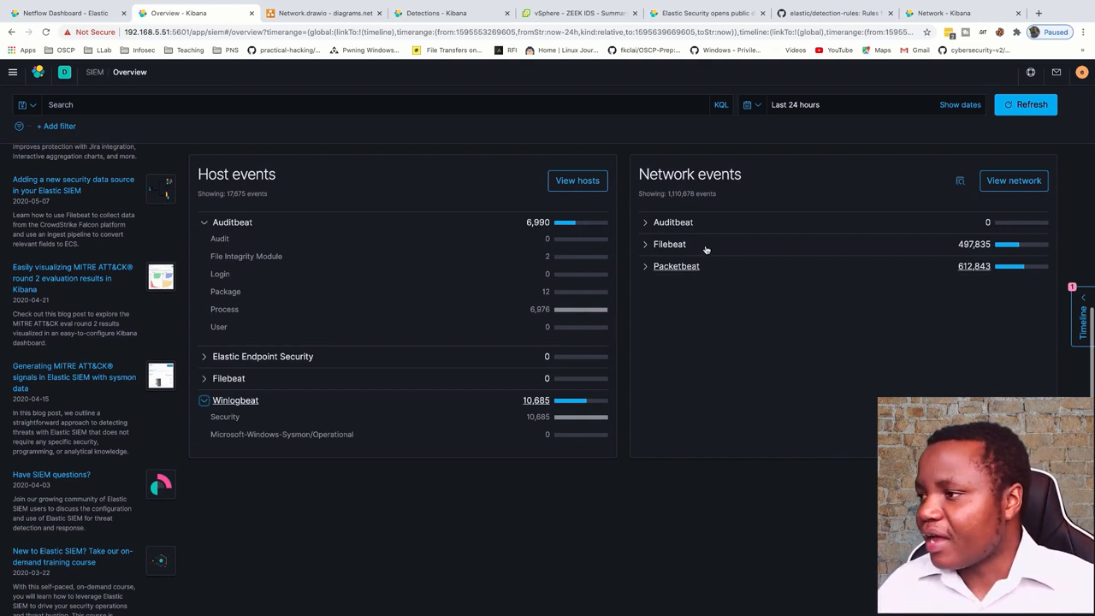
click(645, 244)
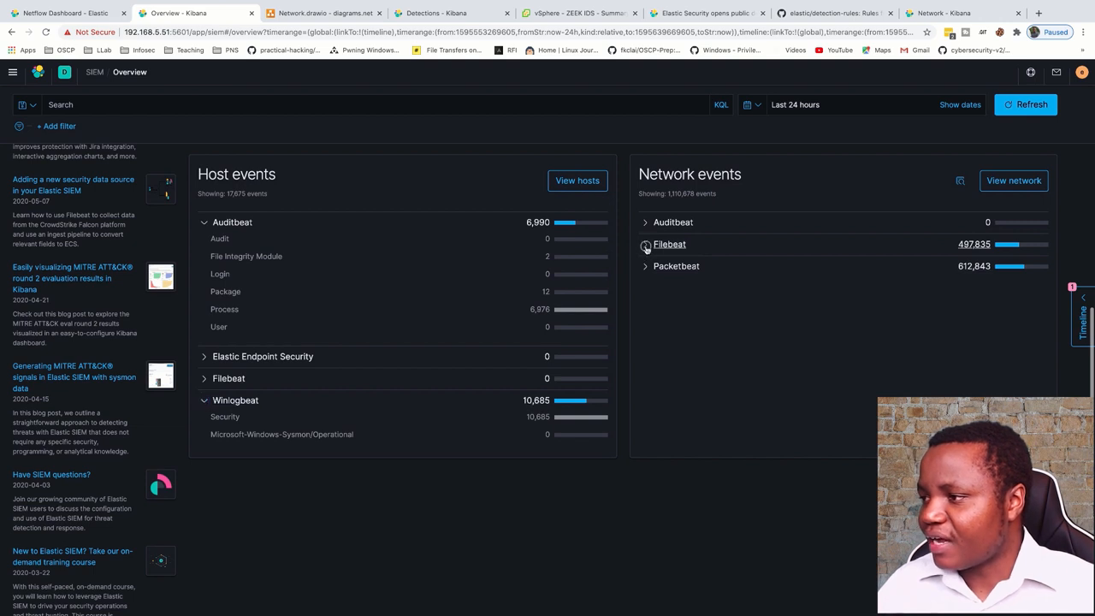
click(645, 243)
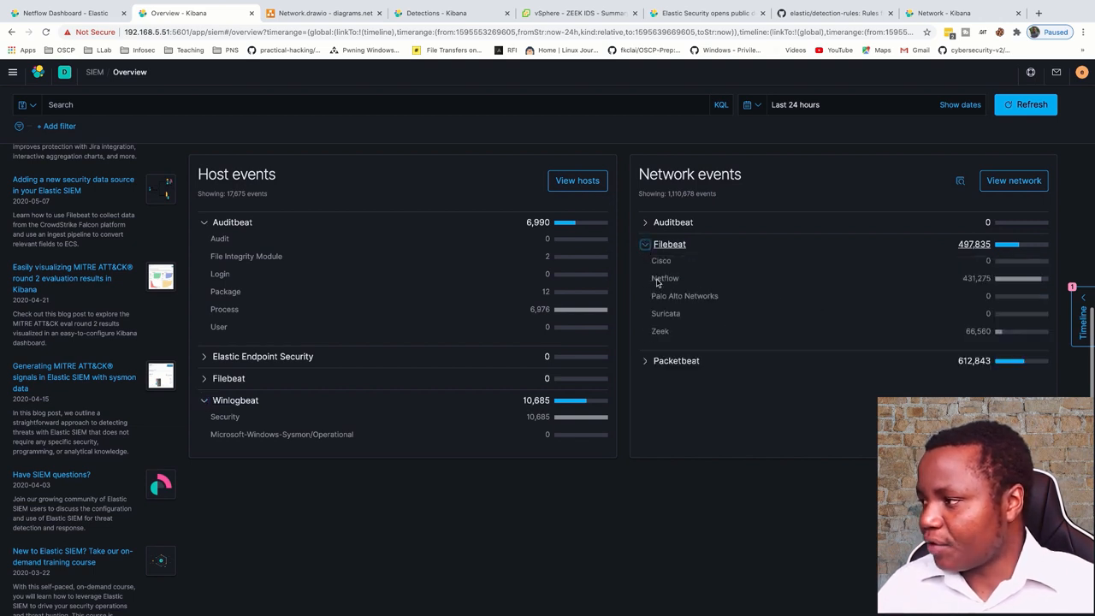
mouse_move(742, 274)
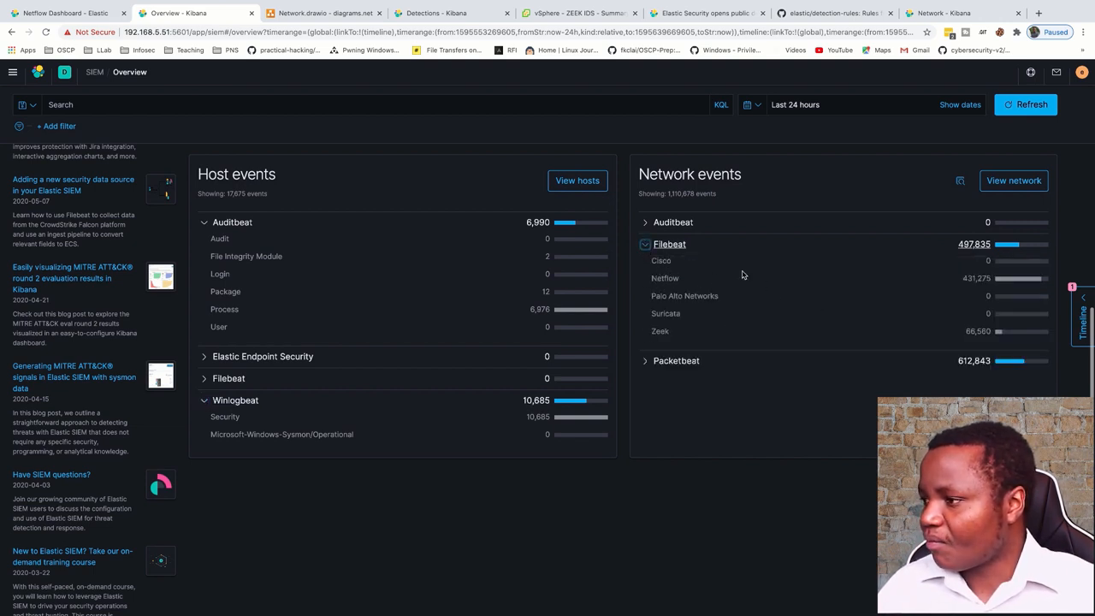
mouse_move(724, 283)
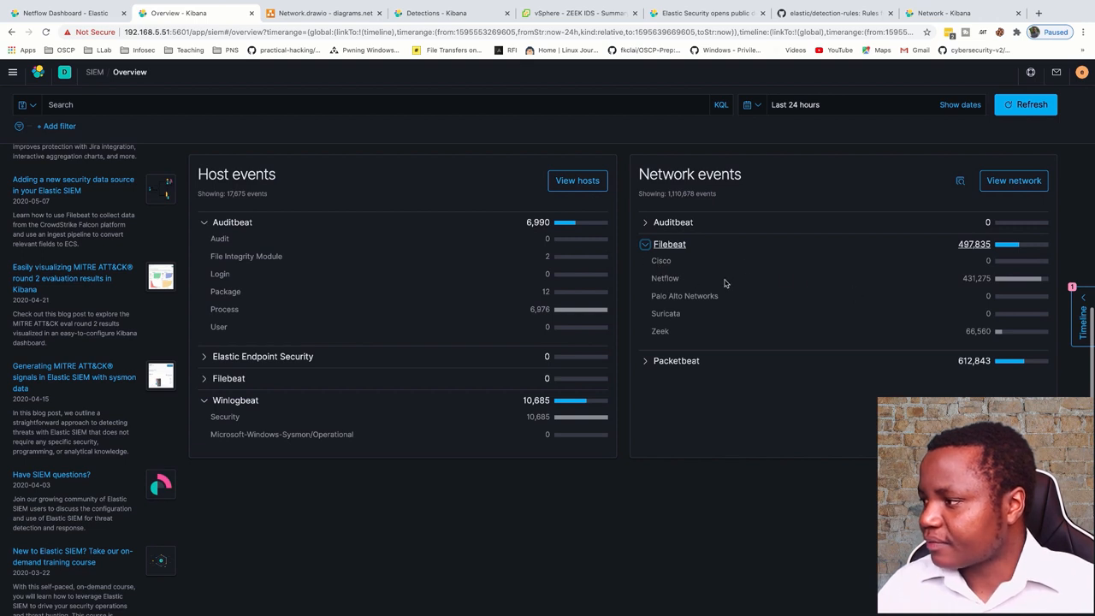
mouse_move(657, 337)
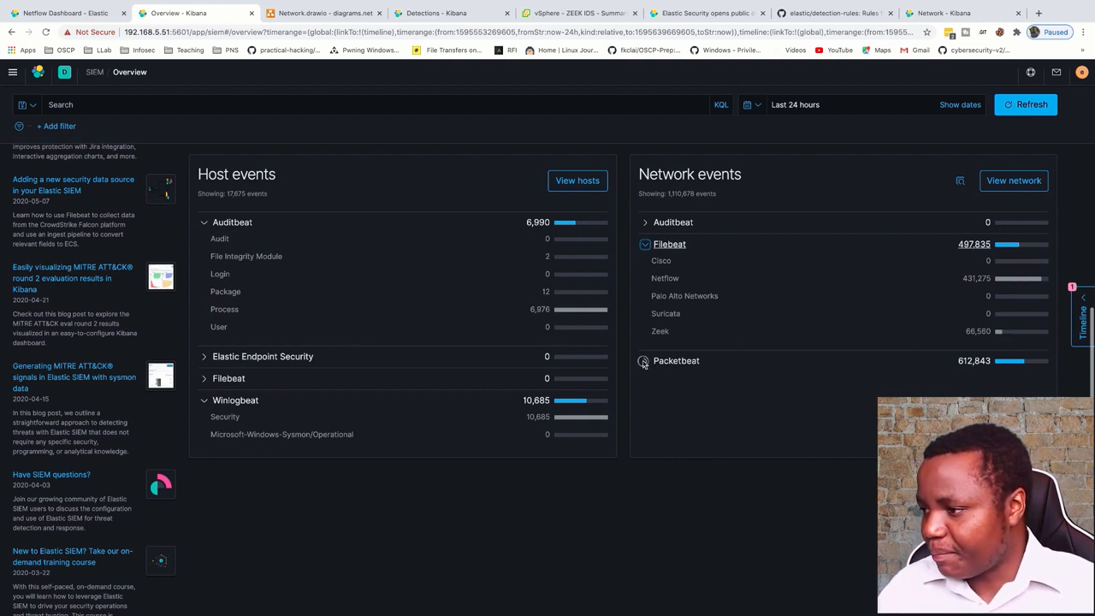
Go to the Detections page listing detected signals charted by rule name
scroll(down, 3)
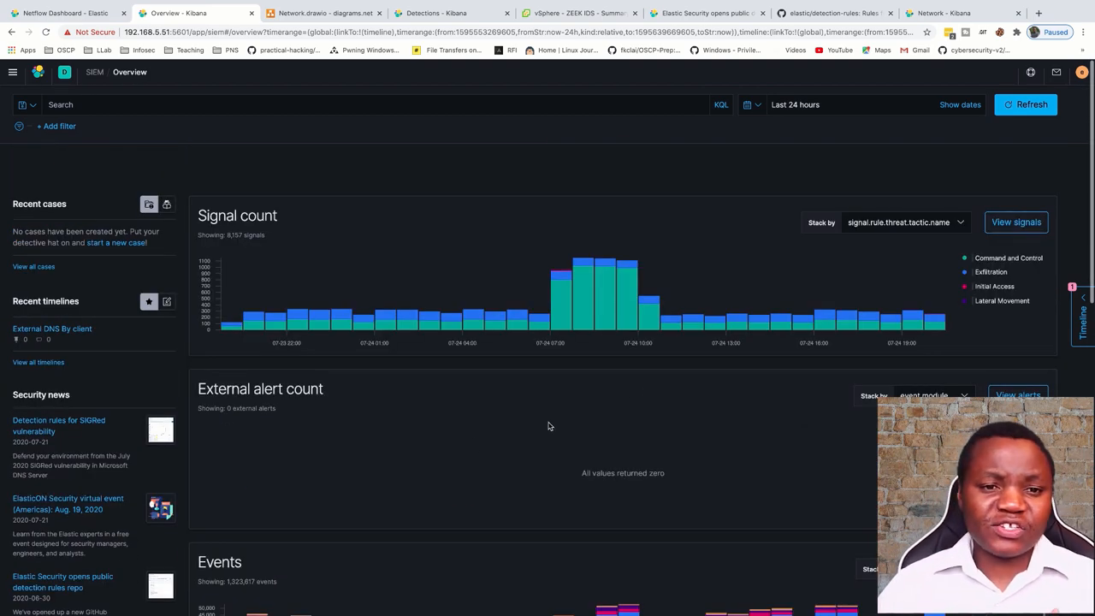
mouse_move(470, 443)
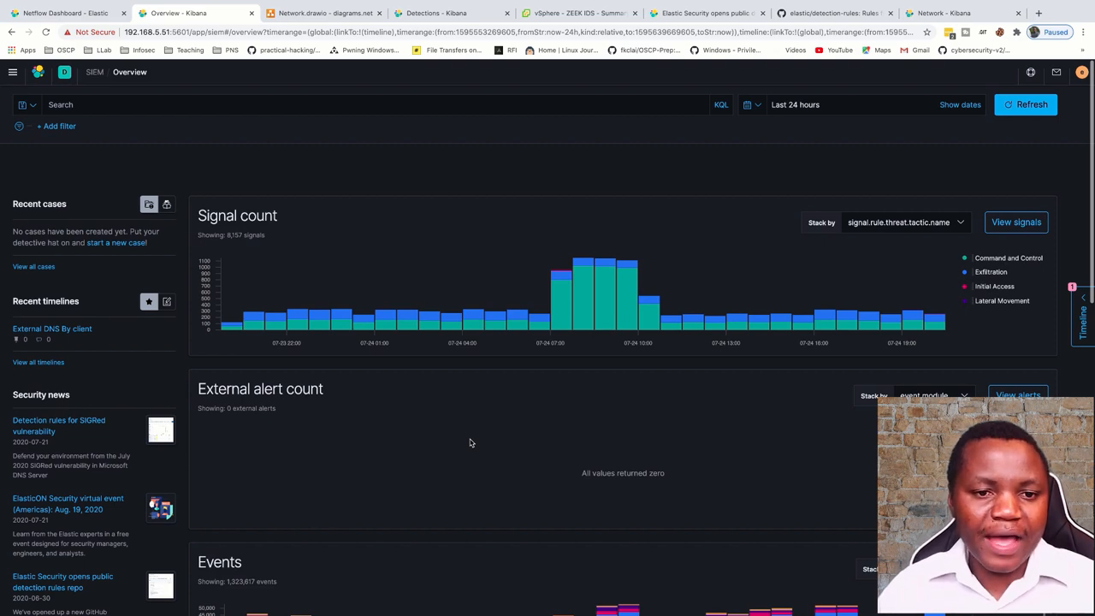
click(435, 13)
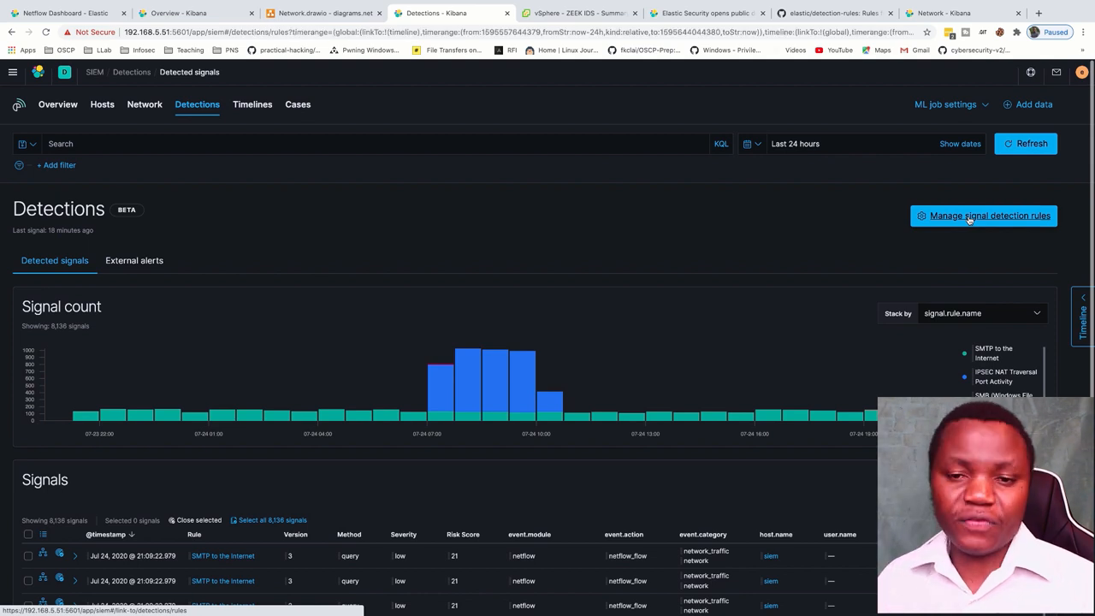
Open 'Manage signal detection rules' to list the 145 Elastic rules
click(983, 216)
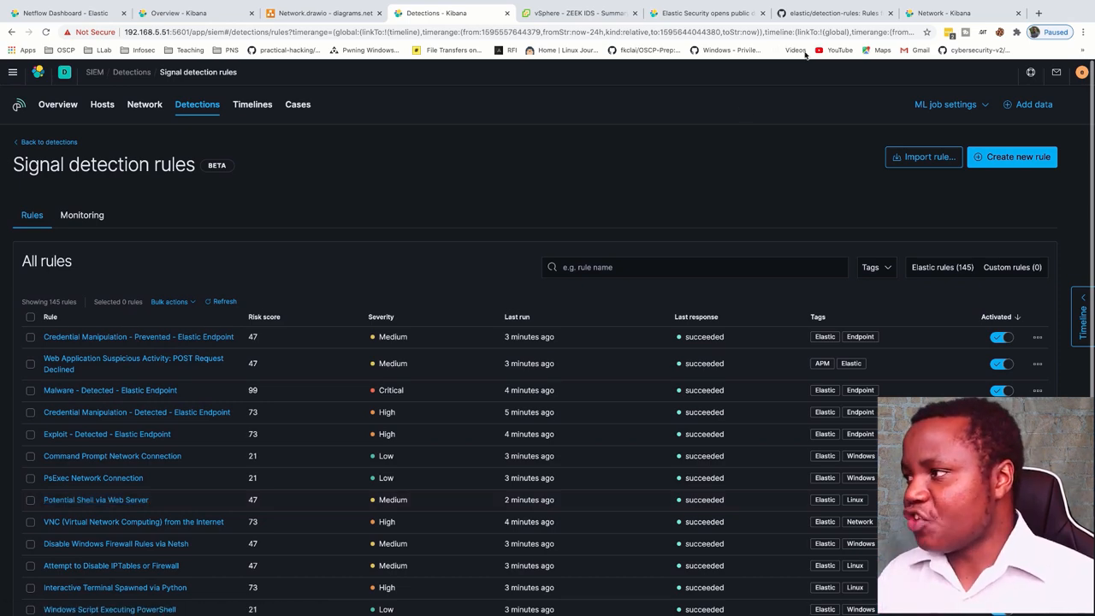
click(834, 13)
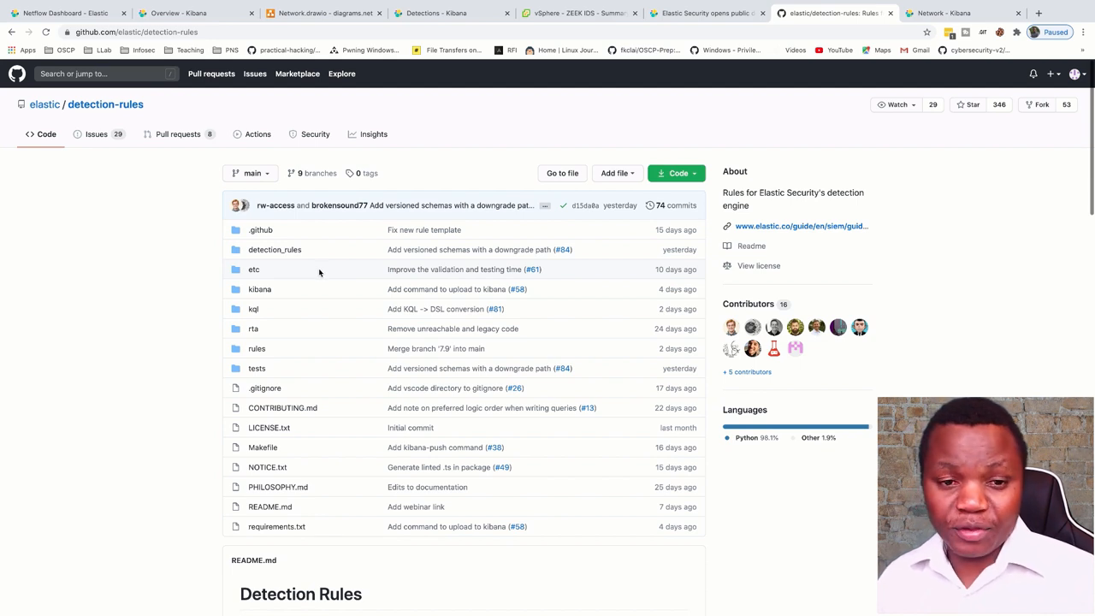
mouse_move(330, 268)
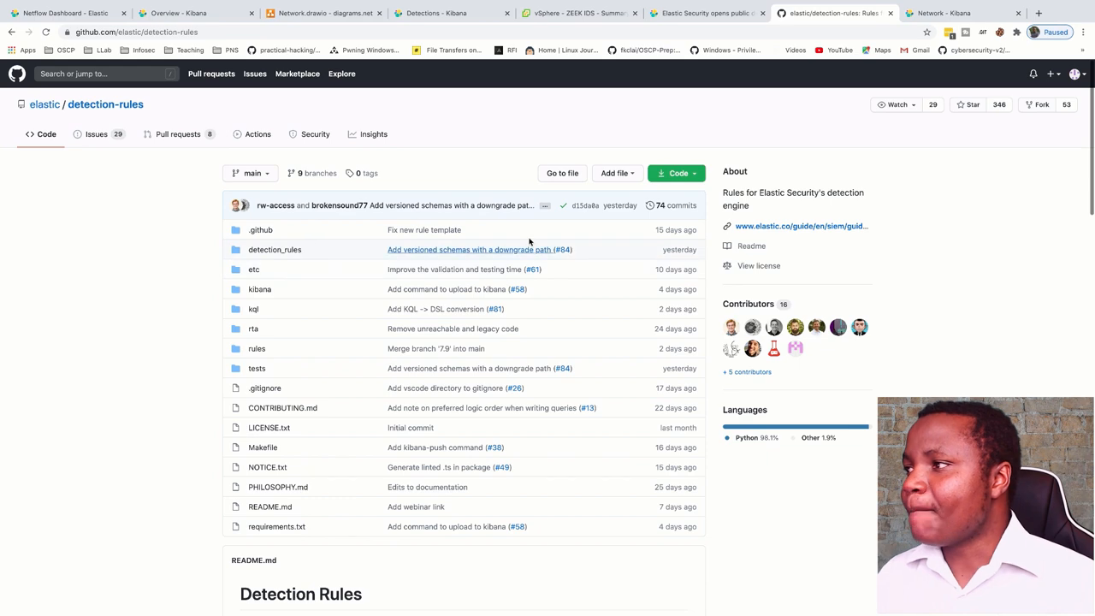
click(704, 13)
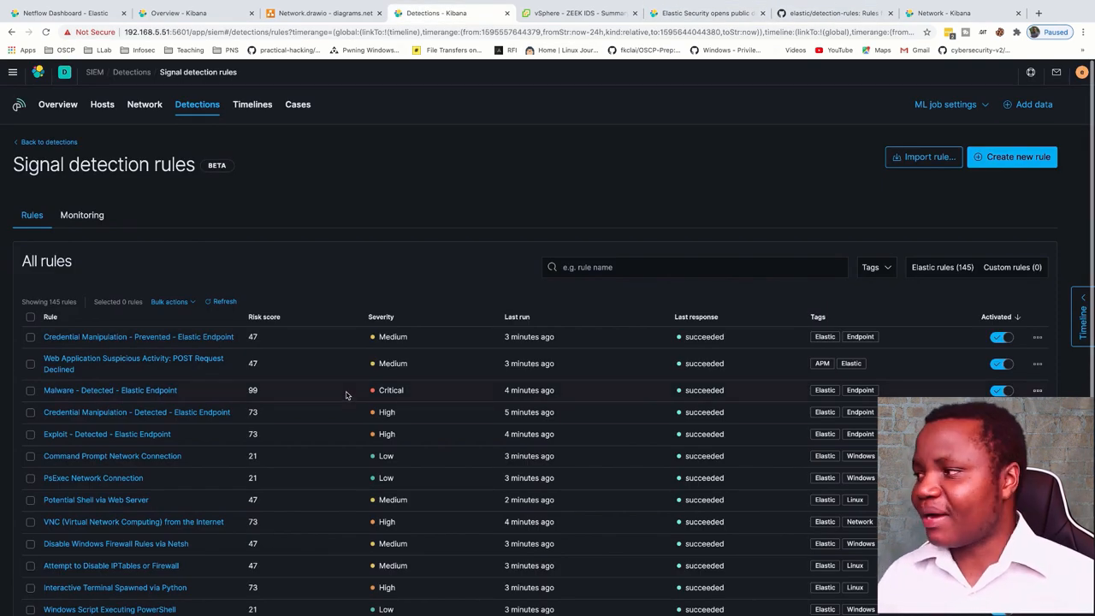
Return to detections and open the 'SMTP to the Internet' rule's details
click(45, 141)
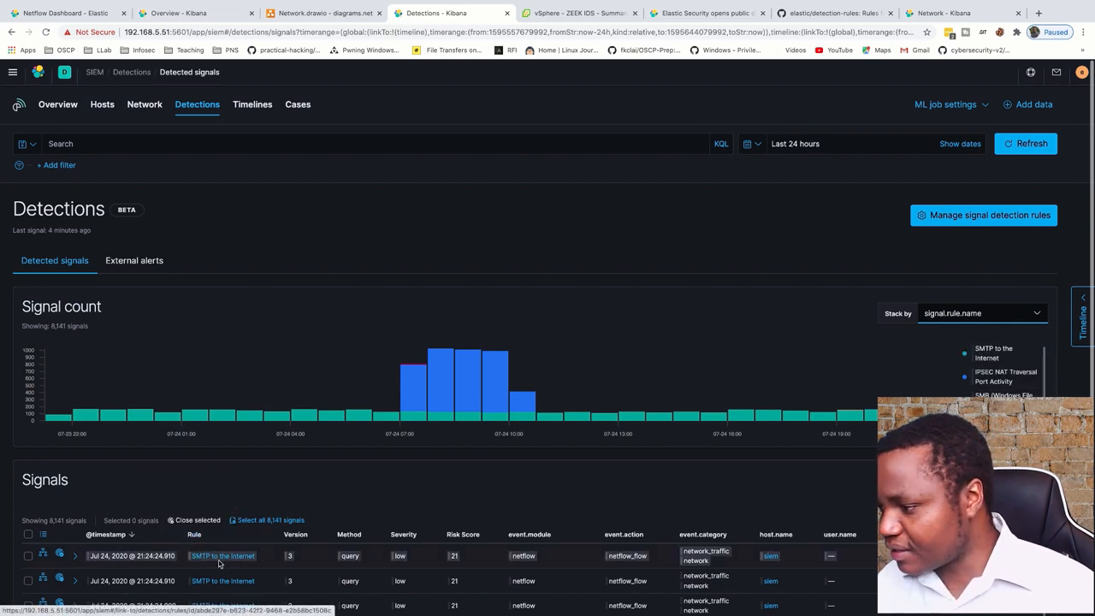
click(222, 555)
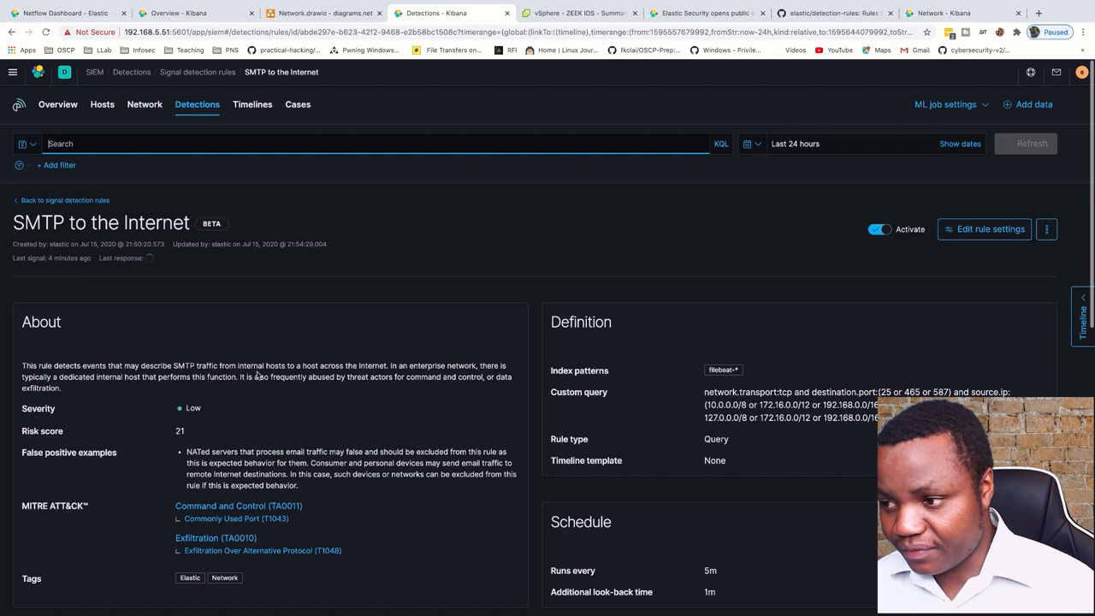
Open the Network IP details page for destination 142.250.96.26
click(1025, 142)
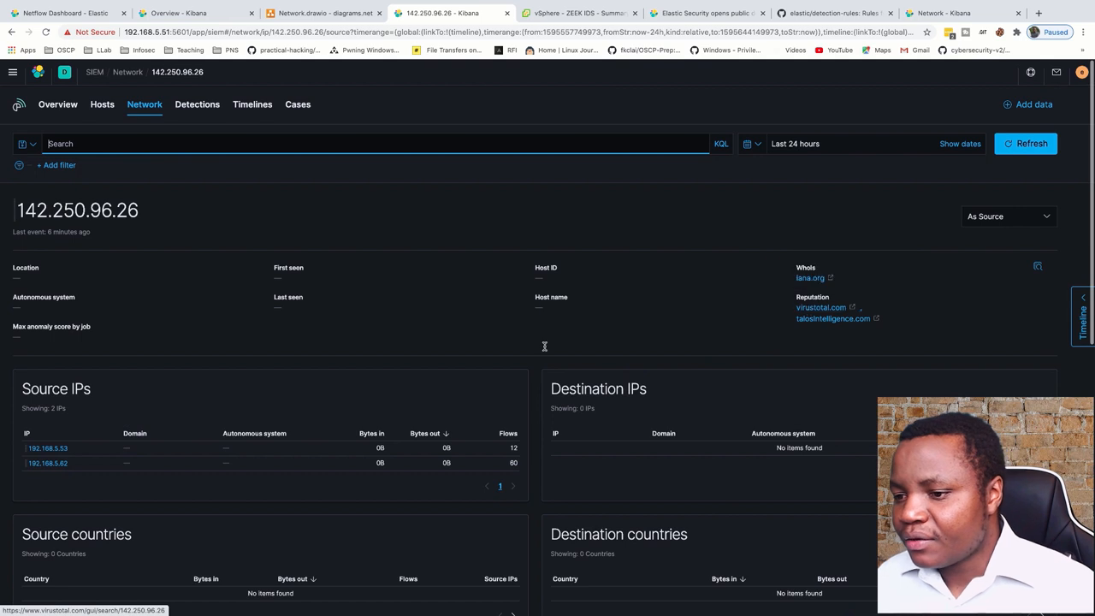
mouse_move(145, 269)
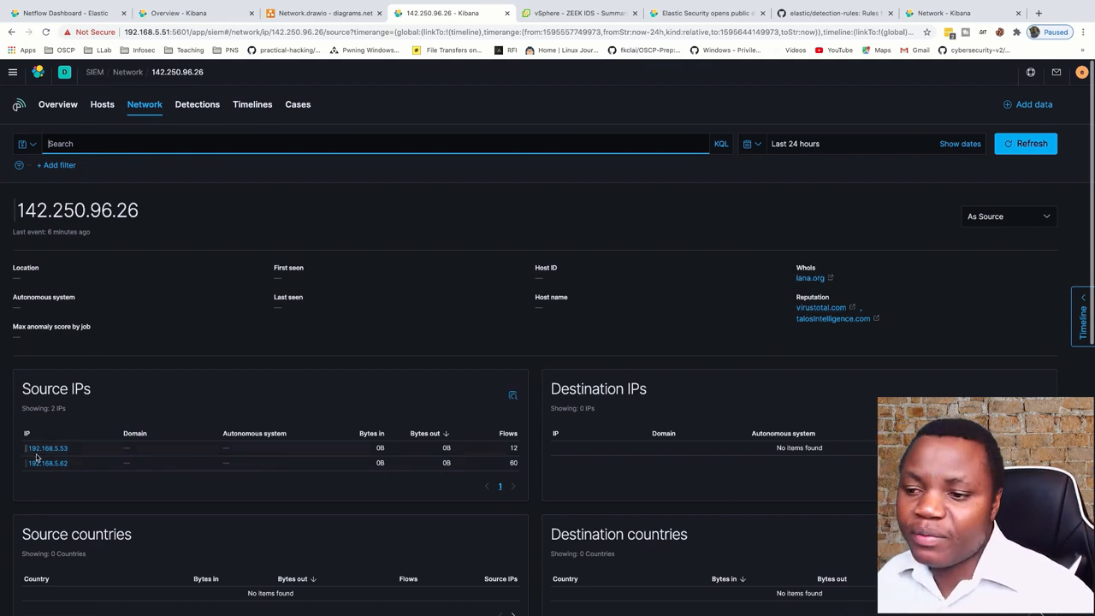
Select internal source IP 192.168.5.53 on the 142.250.96.26 details page
double_click(77, 210)
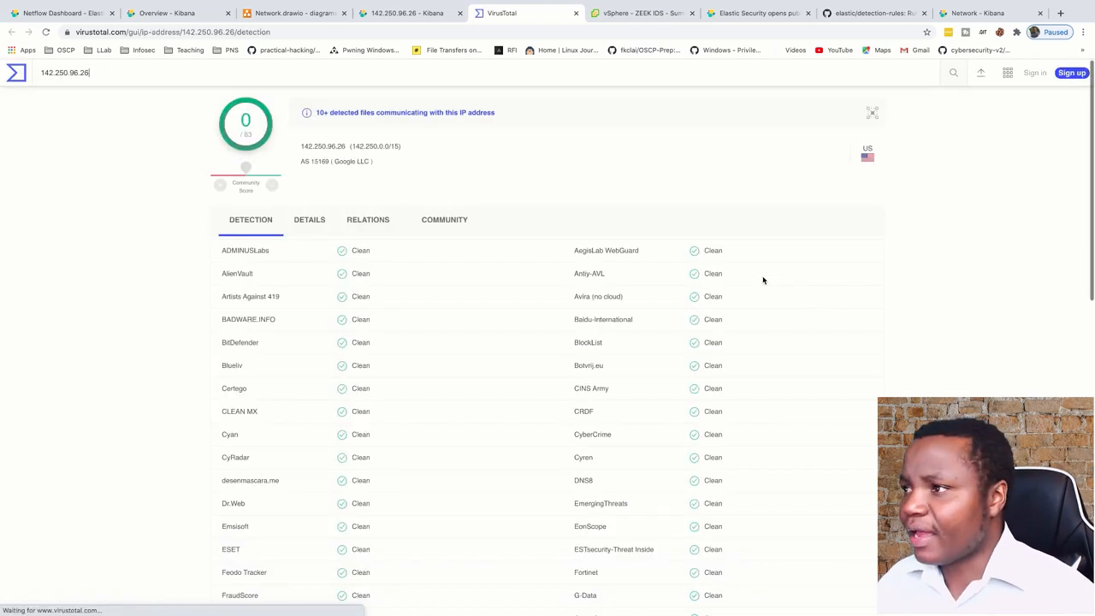
Check VirusTotal's 0/83 result and AS 15169 Google LLC ownership, switching between report and Kibana
click(406, 13)
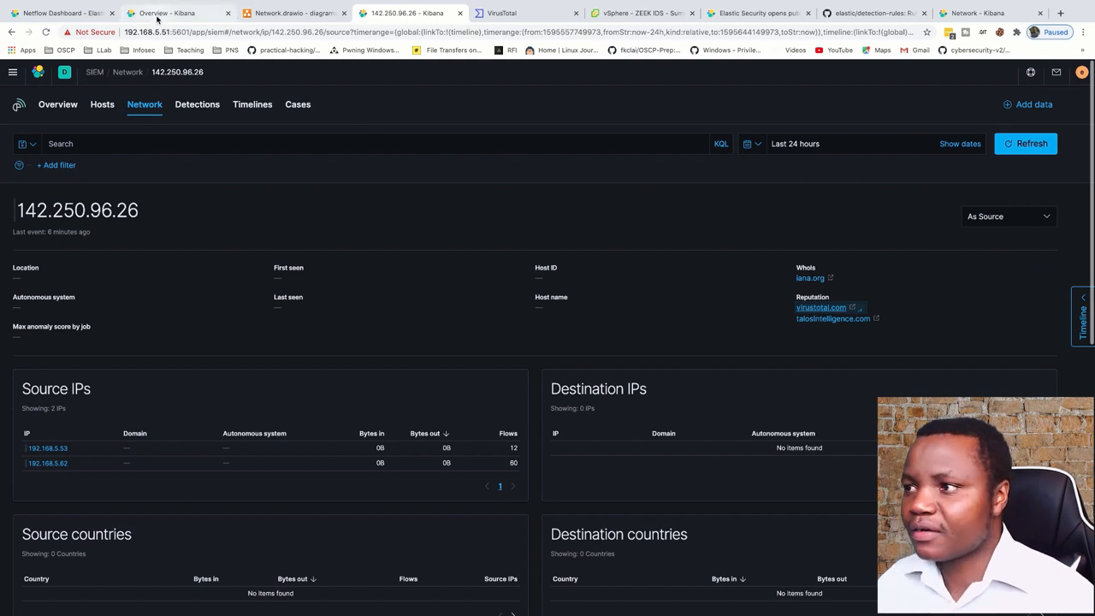
click(525, 13)
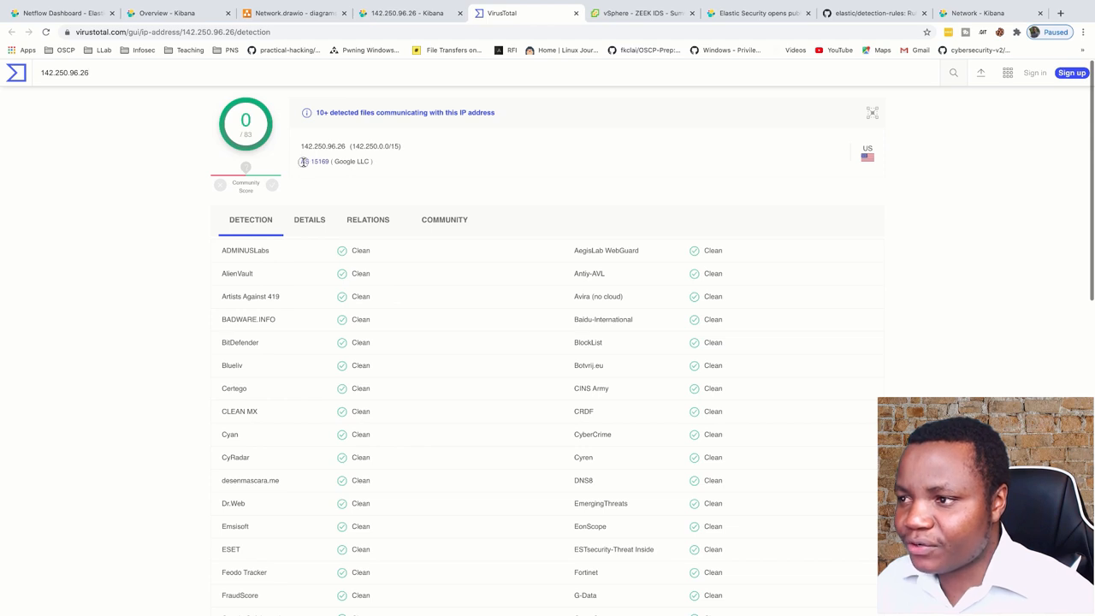
double_click(333, 161)
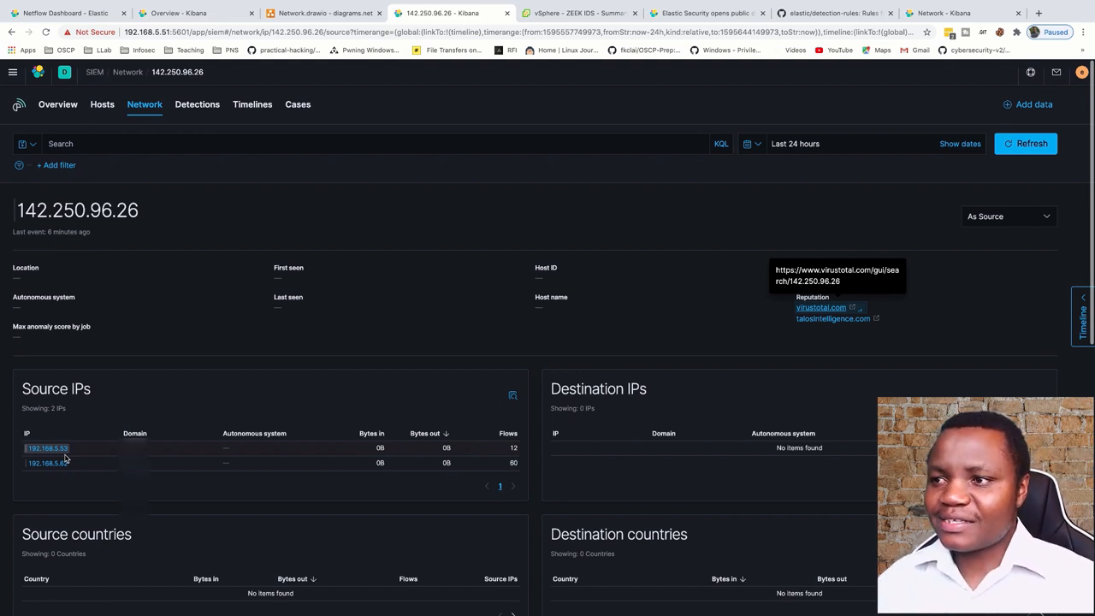
Switch to the 'Netflow Dashboard - Elastic' browser tab via the SIEM overview tab
click(180, 13)
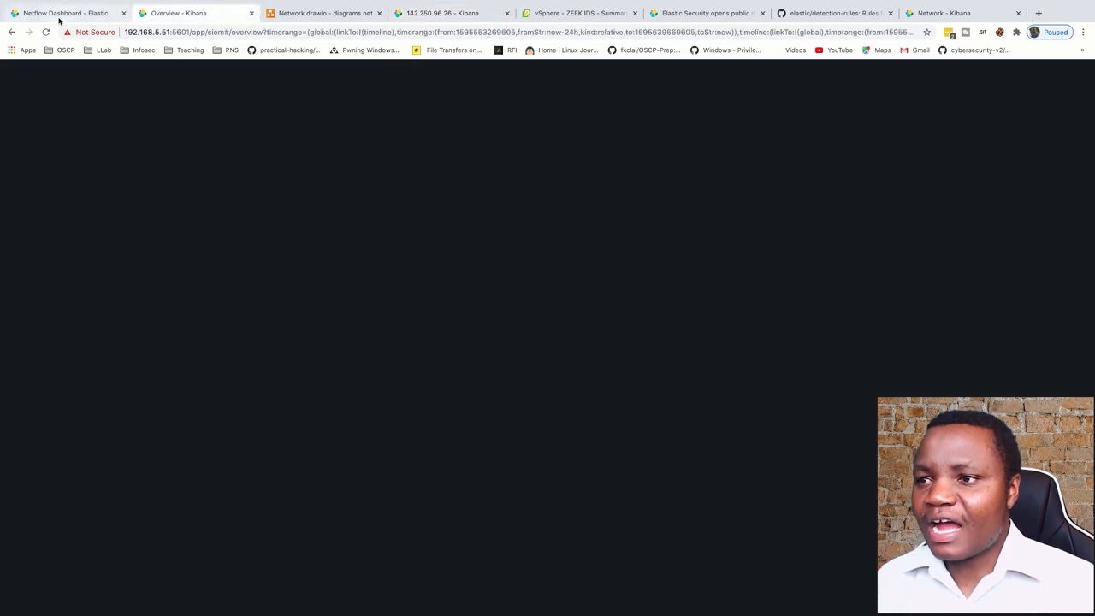
click(64, 13)
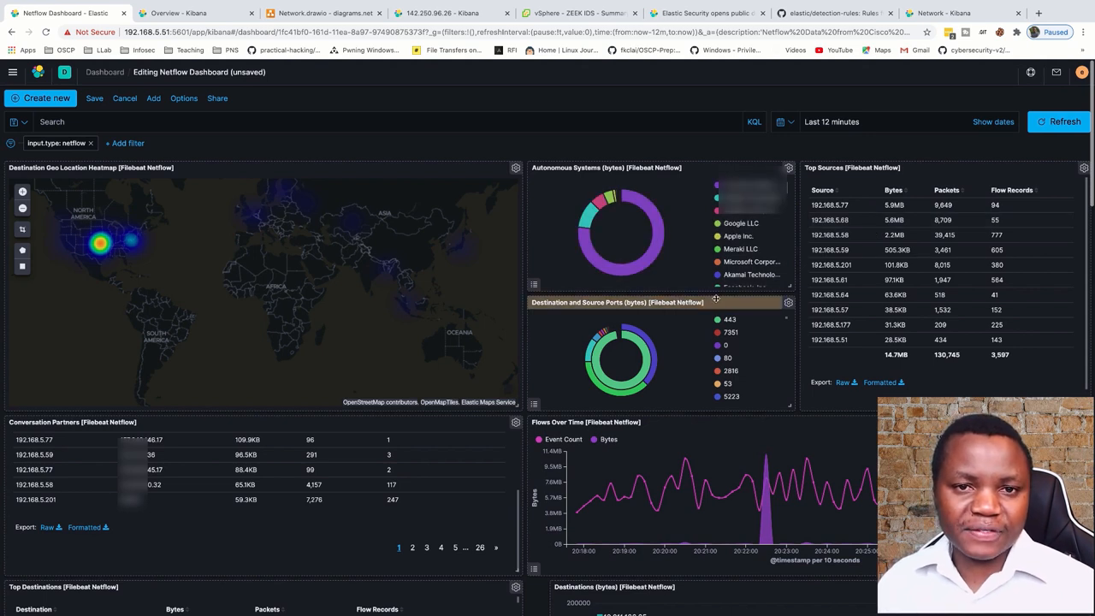
mouse_move(419, 301)
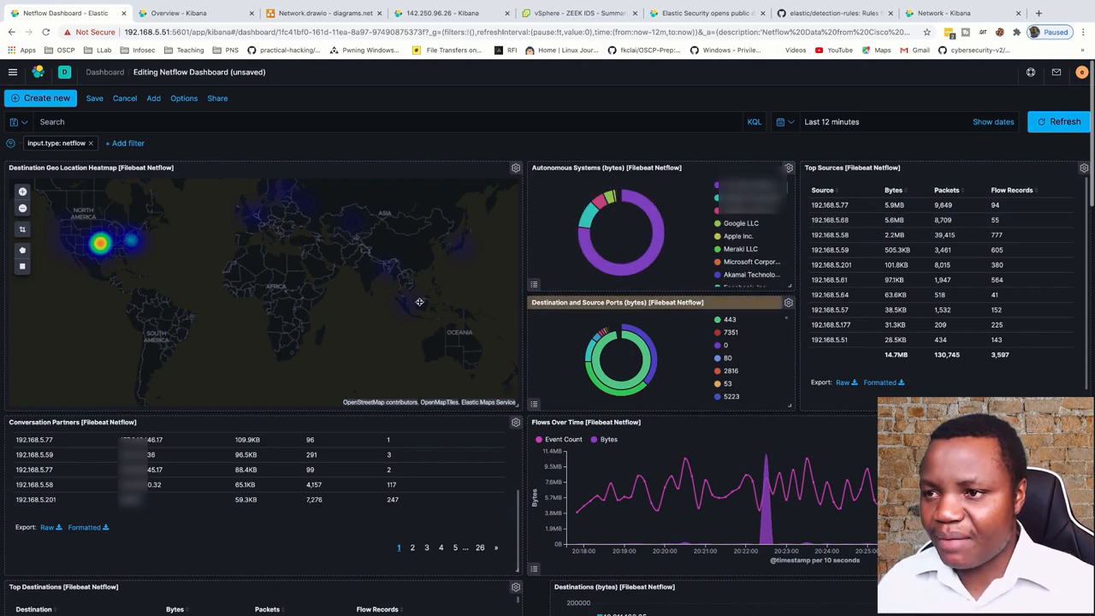
mouse_move(176, 484)
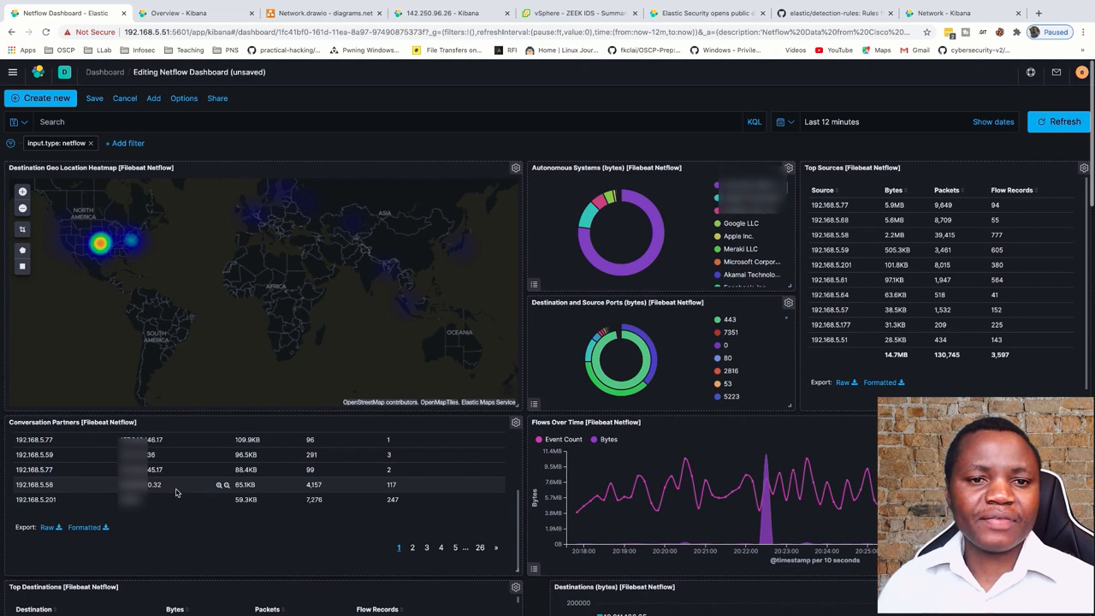